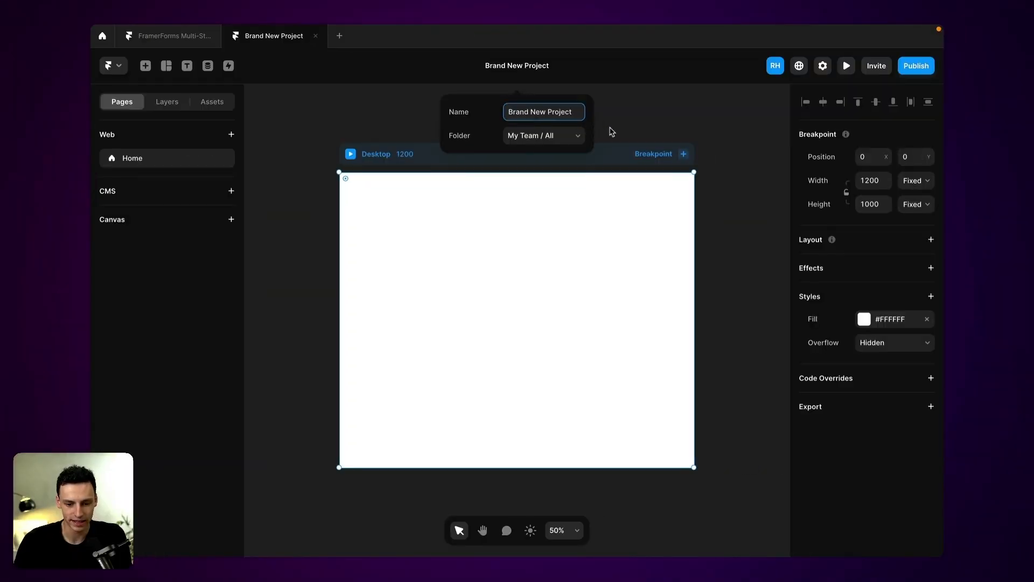
- Rename the new frame to Multi-step and start creating a component from it
{"action": "left_click", "coordinate": [442, 317]}
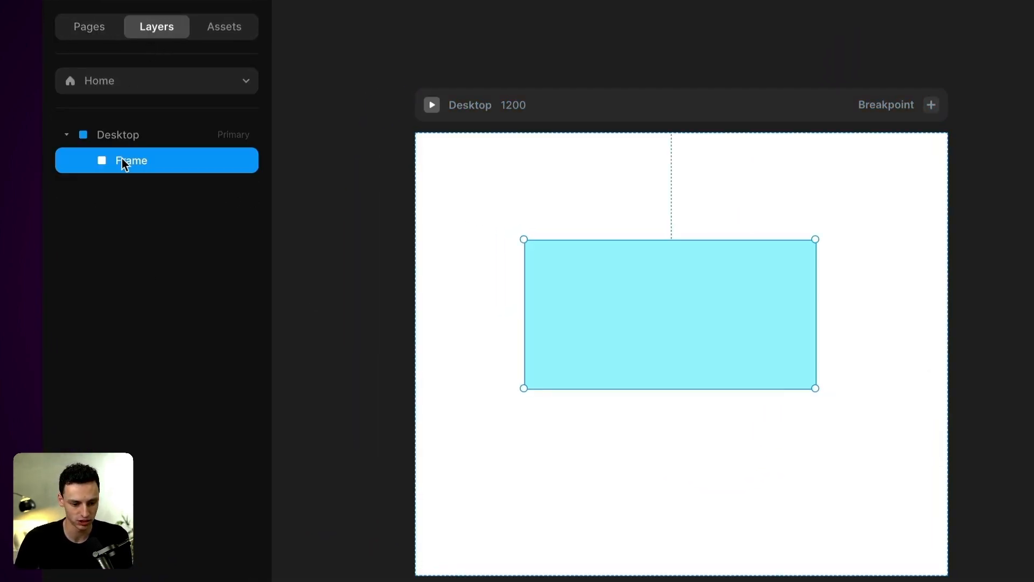
{"action": "type", "text": "Multi-step"}
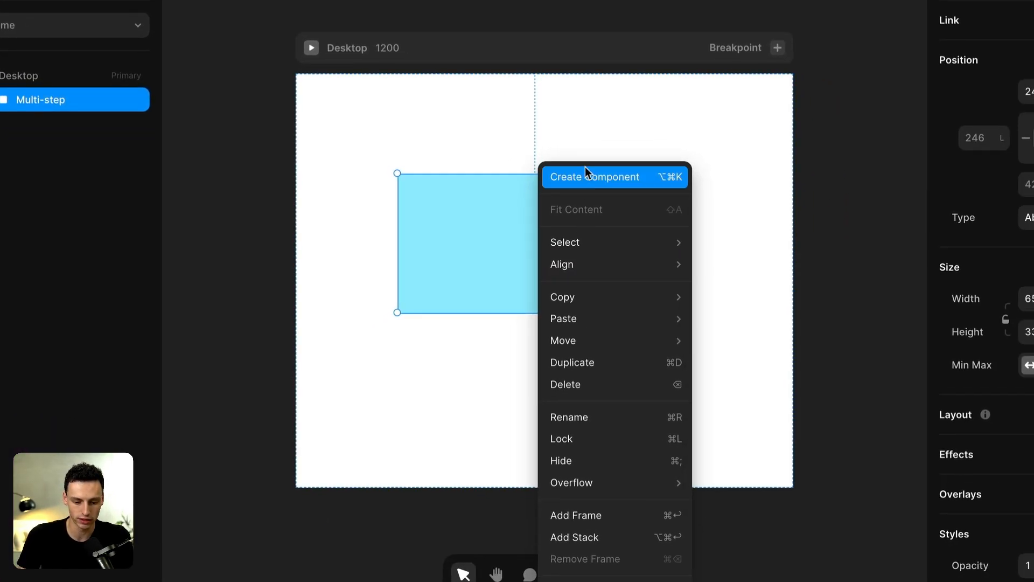
{"action": "left_click", "coordinate": [593, 175]}
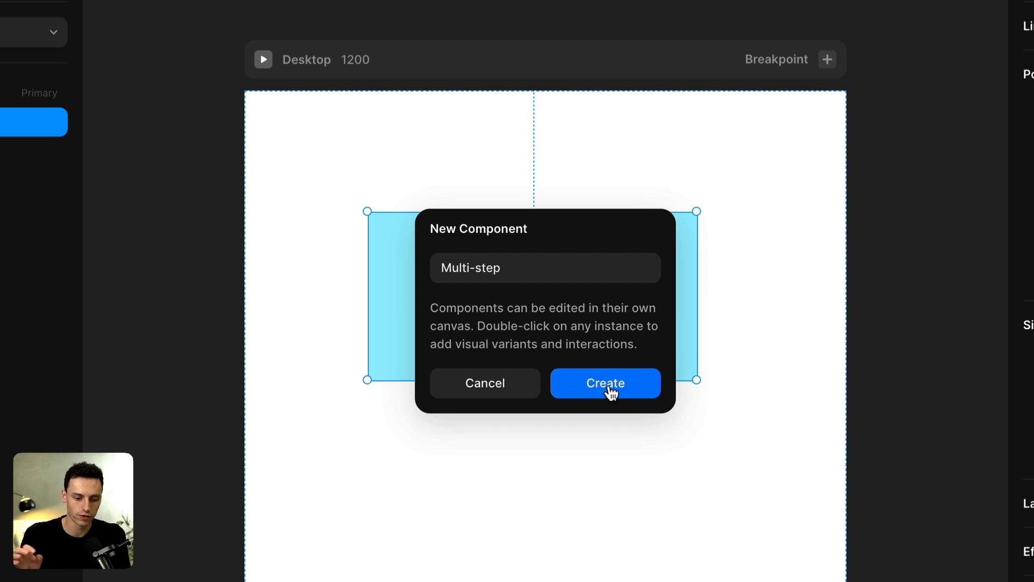
- Confirm the Multi-step component, then copy the FramerForms sample form wrapper
{"action": "left_click", "coordinate": [604, 384]}
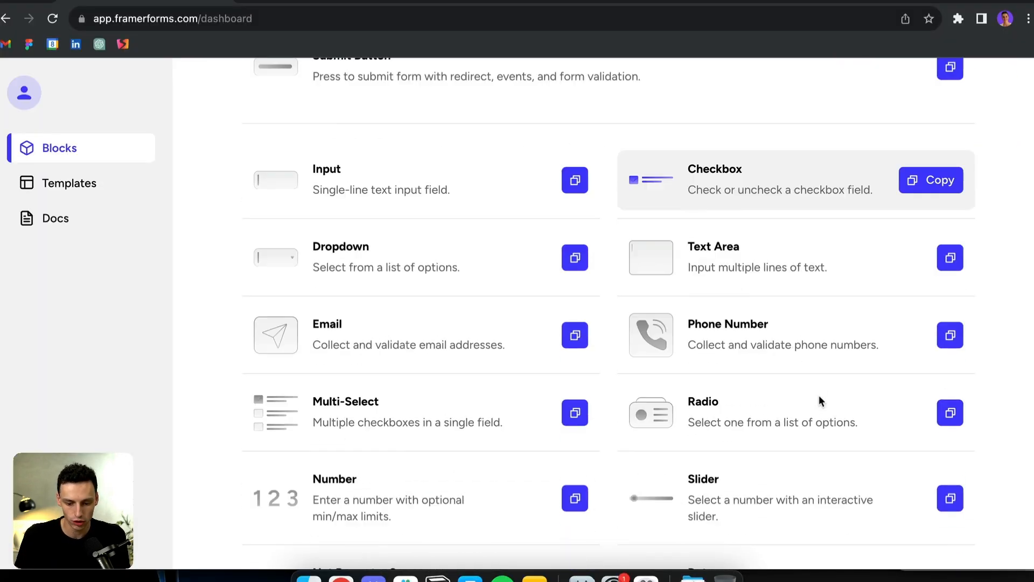
{"action": "scroll", "scroll_direction": "down", "scroll_amount": 3}
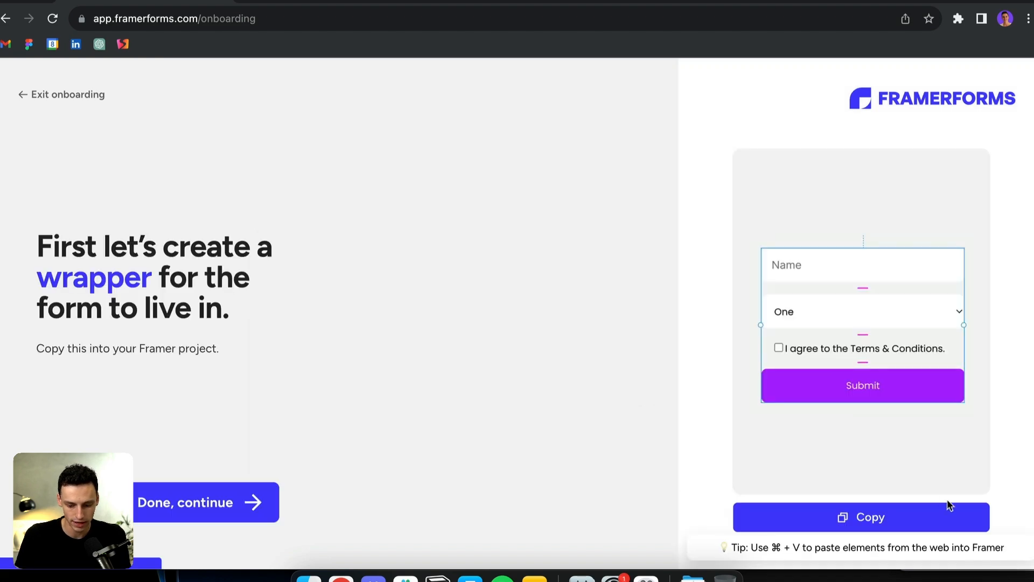
{"action": "left_click", "coordinate": [860, 516]}
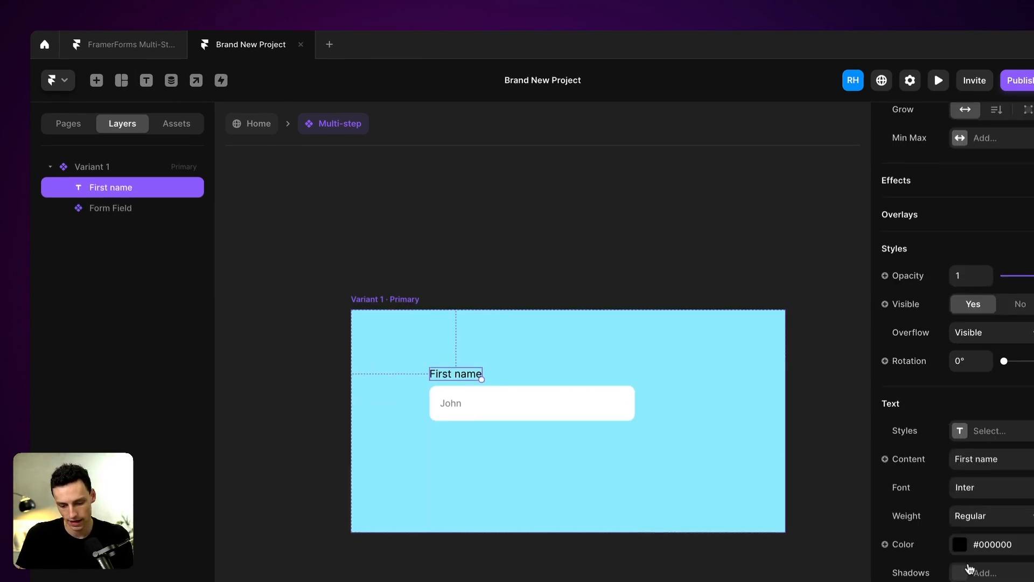
- Set the First name label's font weight to Semibold
{"action": "left_click", "coordinate": [971, 515]}
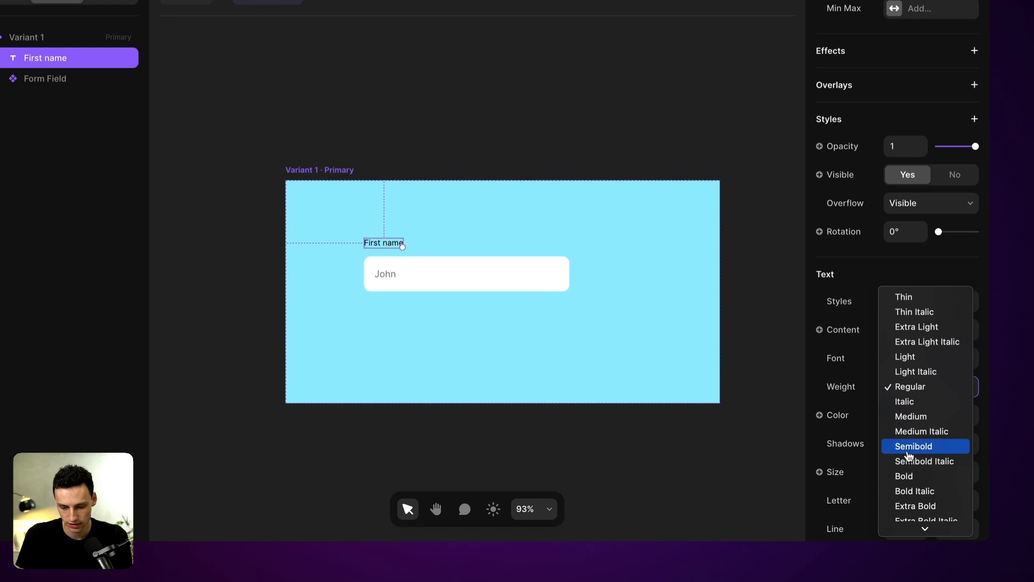
{"action": "left_click", "coordinate": [46, 77]}
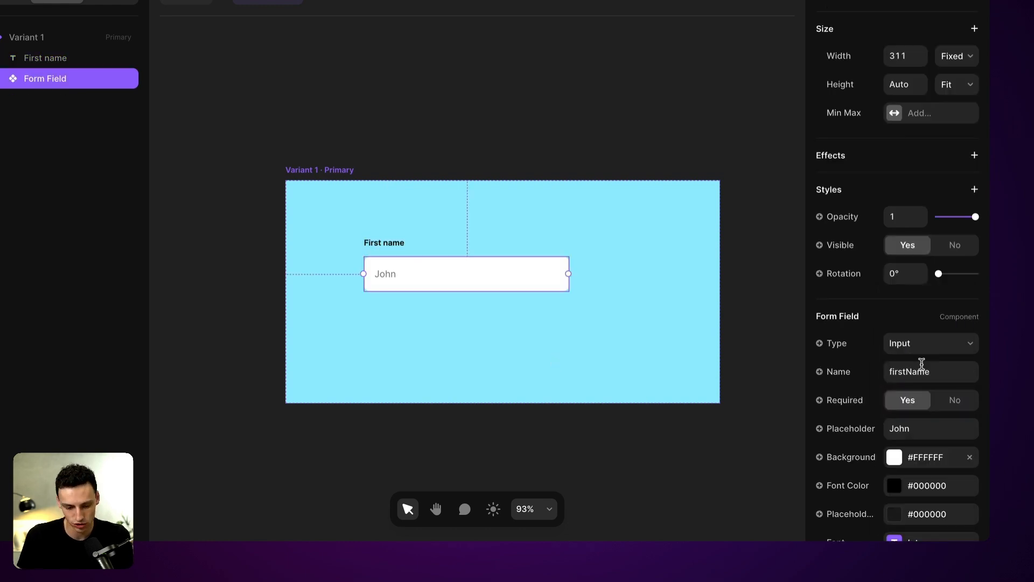
{"action": "scroll", "scroll_direction": "down", "scroll_amount": 3}
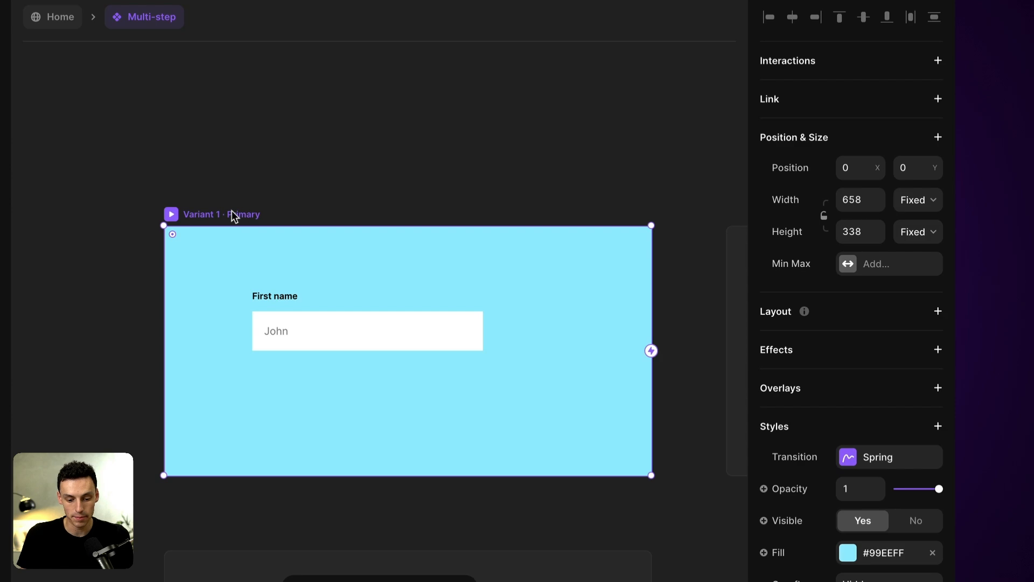
- Add a Submit Button set to Validate Form, text Next, background #000000 and radius 0
{"action": "left_click", "coordinate": [290, 367]}
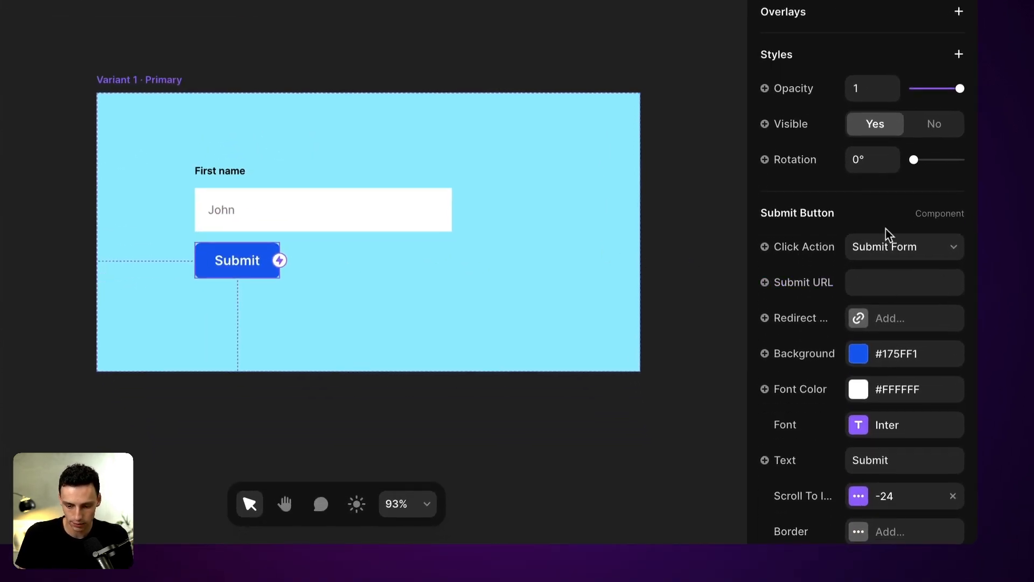
{"action": "mouse_move", "coordinate": [942, 251]}
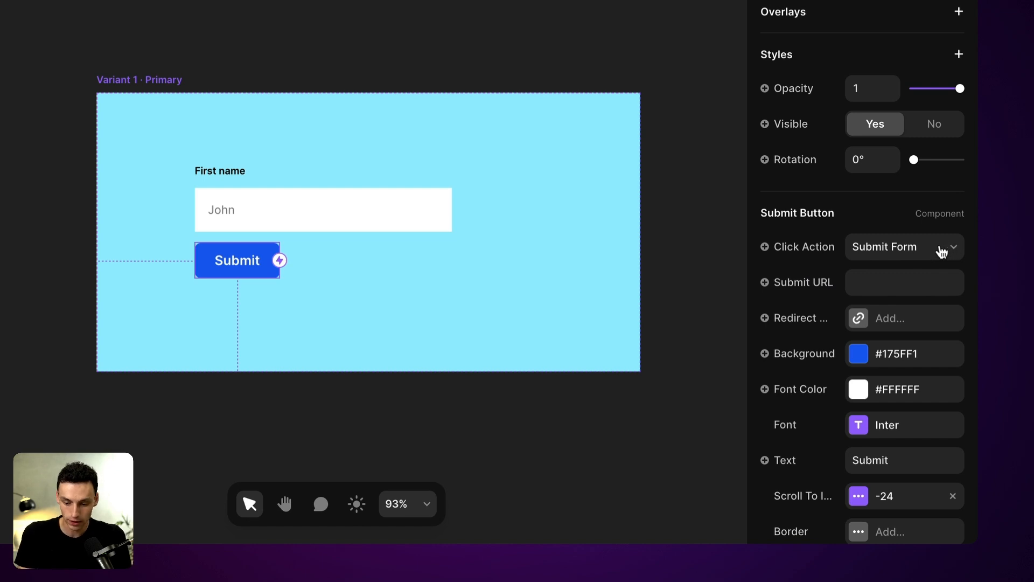
{"action": "left_click", "coordinate": [904, 246]}
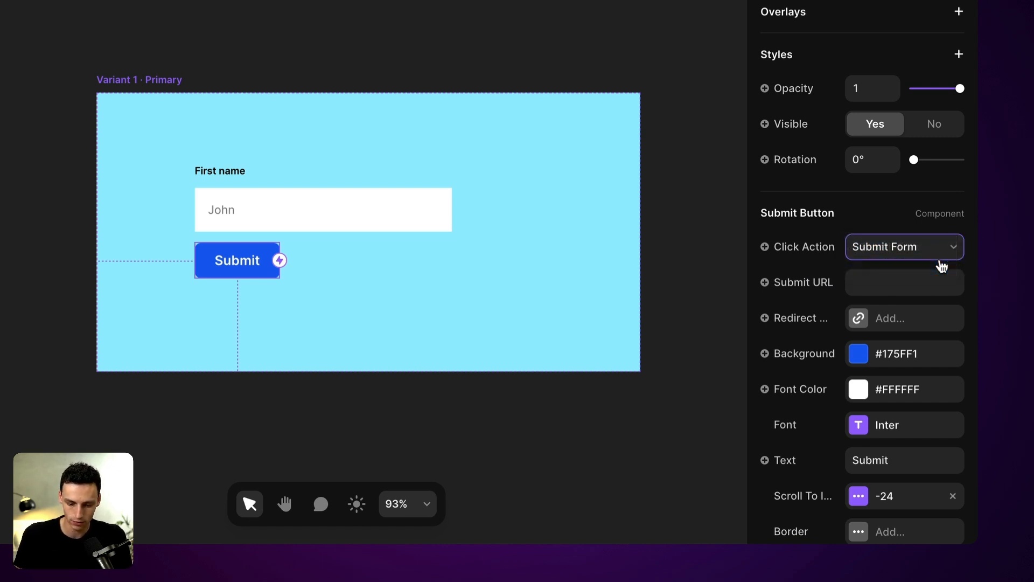
{"action": "left_click", "coordinate": [904, 245]}
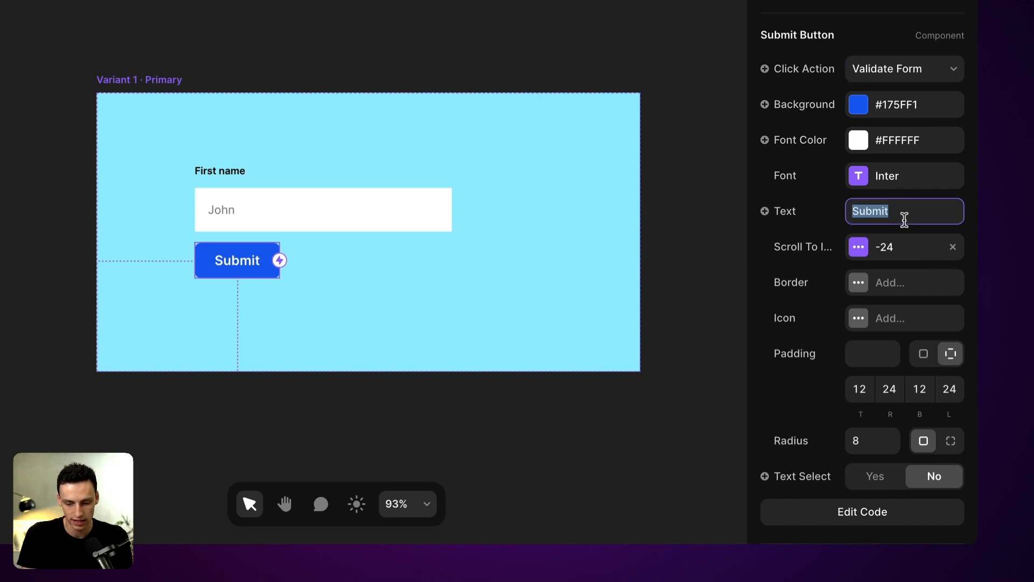
{"action": "type", "text": "Next"}
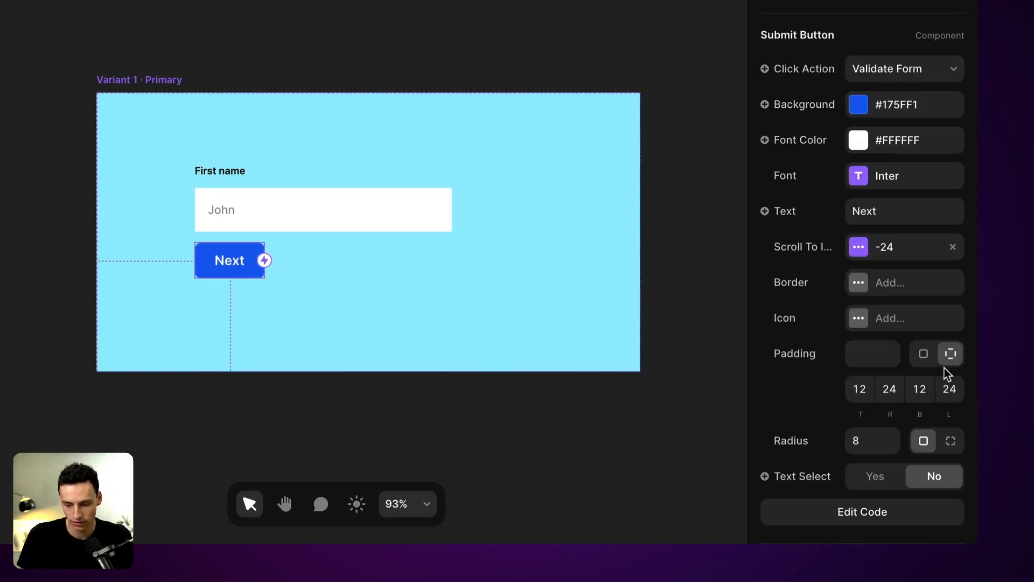
{"action": "left_click", "coordinate": [859, 105]}
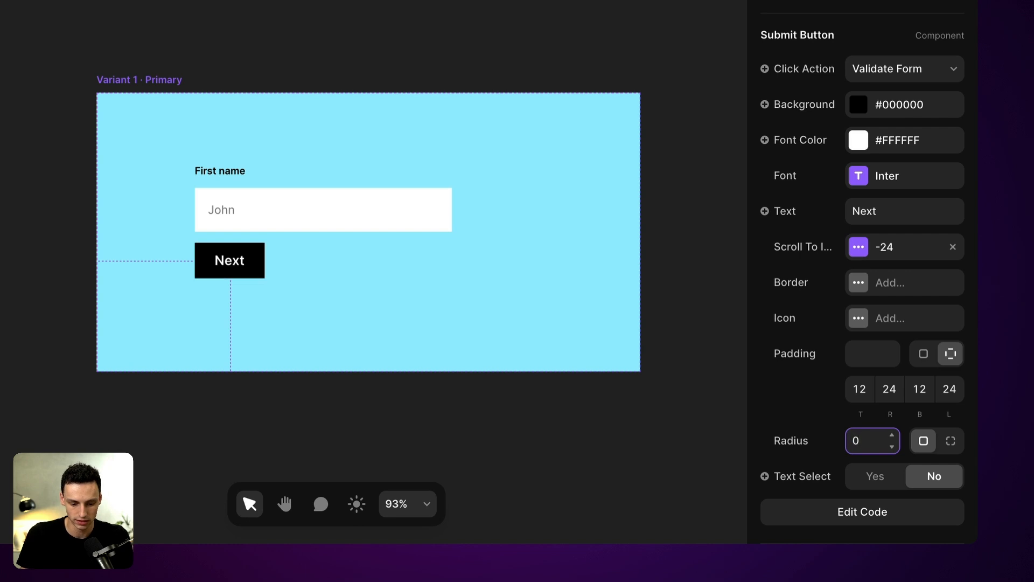
{"action": "scroll", "scroll_direction": "up", "scroll_amount": 3}
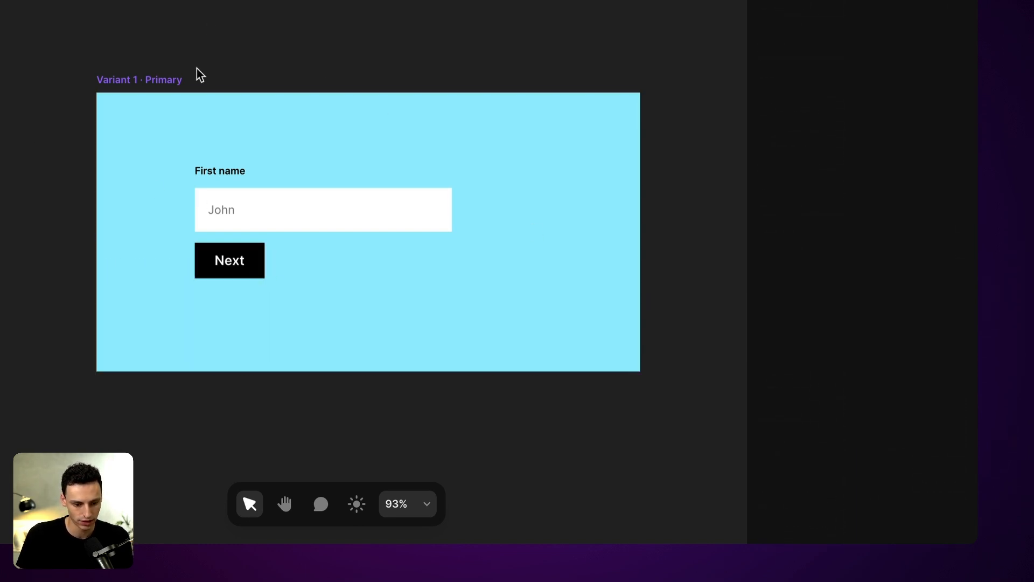
- Stack the label, field and Next button vertically, left-aligned, with the label on top
{"action": "left_click", "coordinate": [369, 232]}
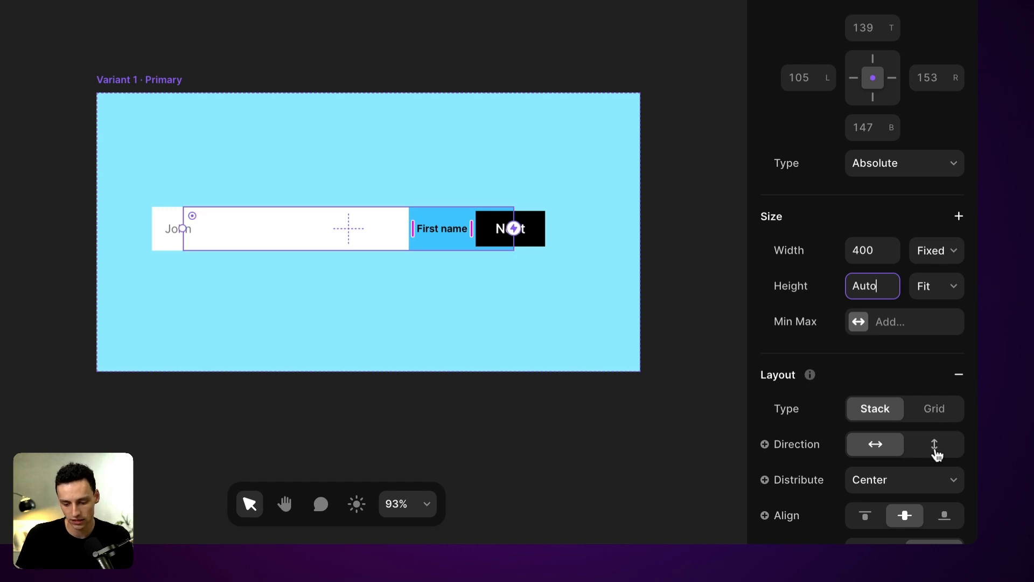
{"action": "left_click", "coordinate": [933, 444]}
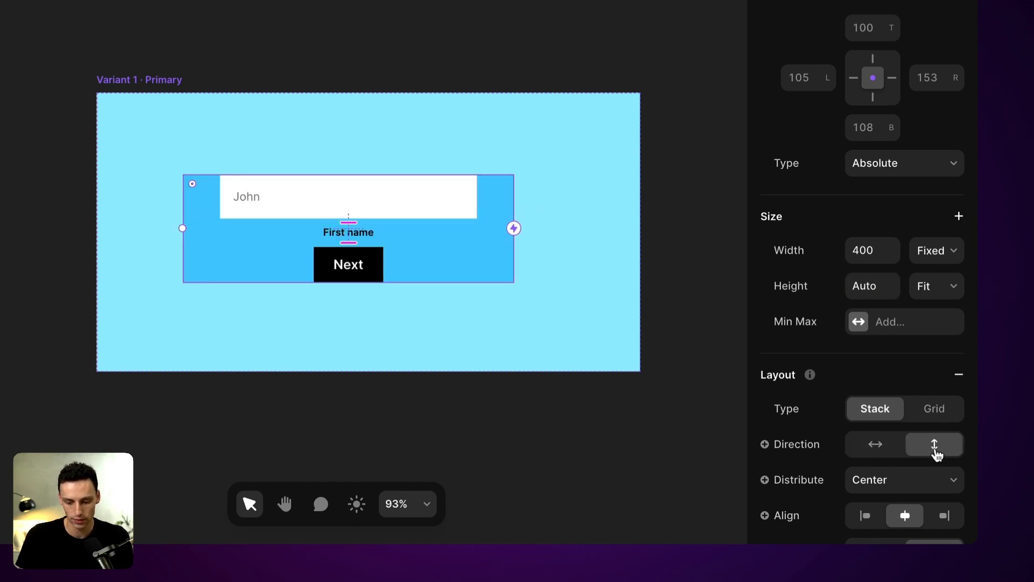
{"action": "left_click", "coordinate": [935, 444]}
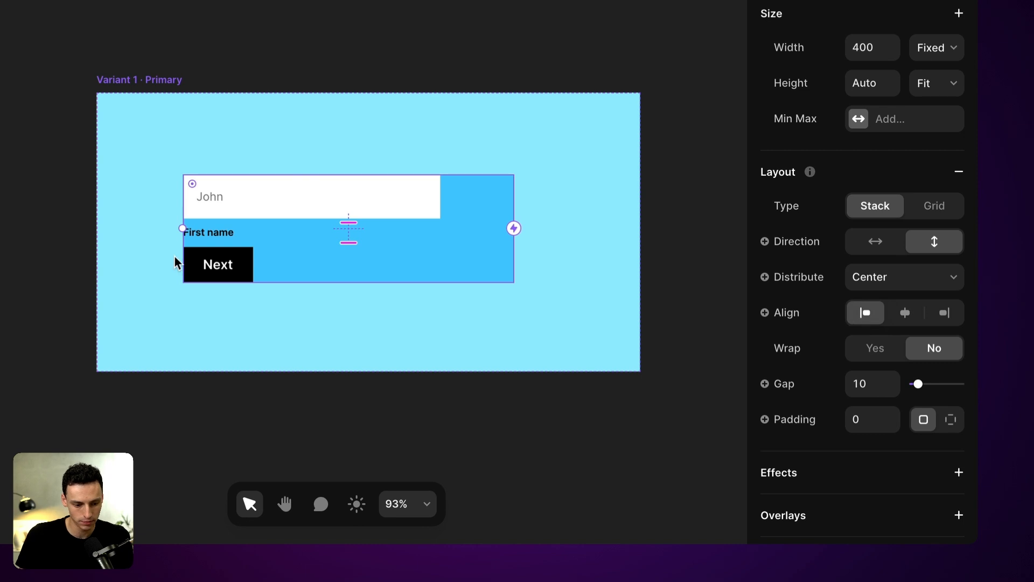
{"action": "left_click", "coordinate": [208, 232]}
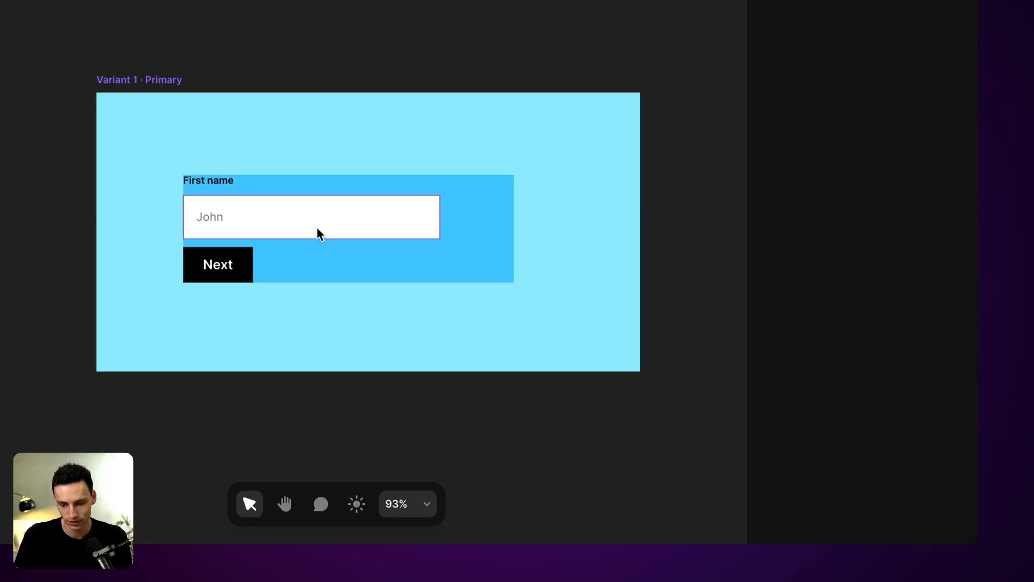
{"action": "left_click", "coordinate": [311, 216]}
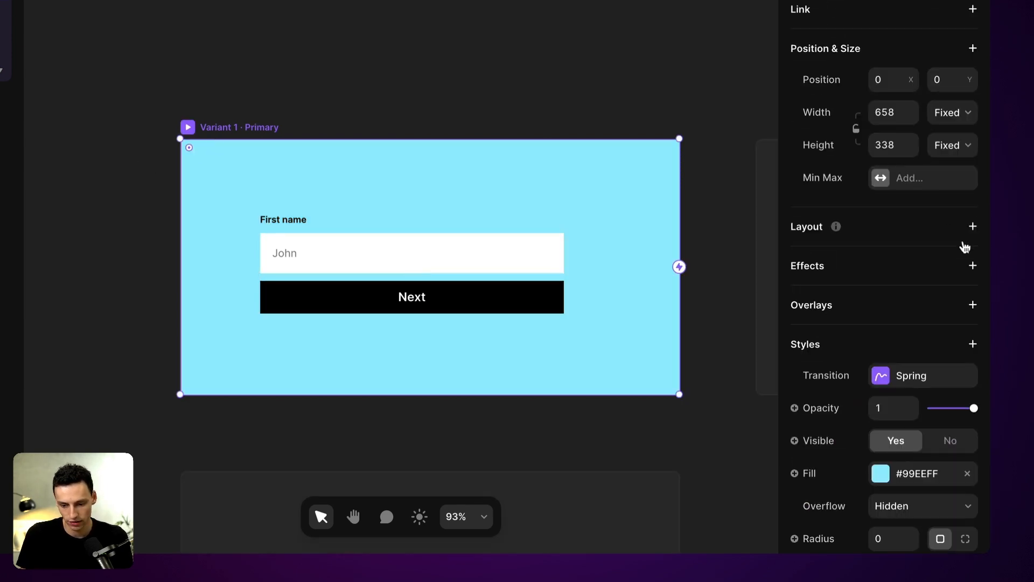
- Give Variant 1 a vertical stack layout with a white fill and the field a #EDEDED background
{"action": "left_click", "coordinate": [972, 226]}
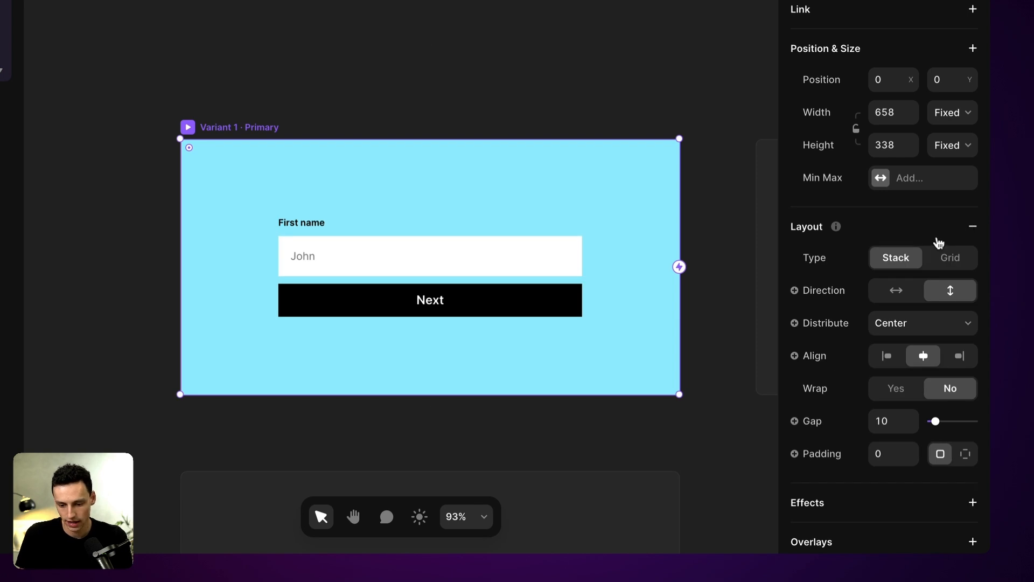
{"action": "scroll", "scroll_direction": "down", "scroll_amount": 3}
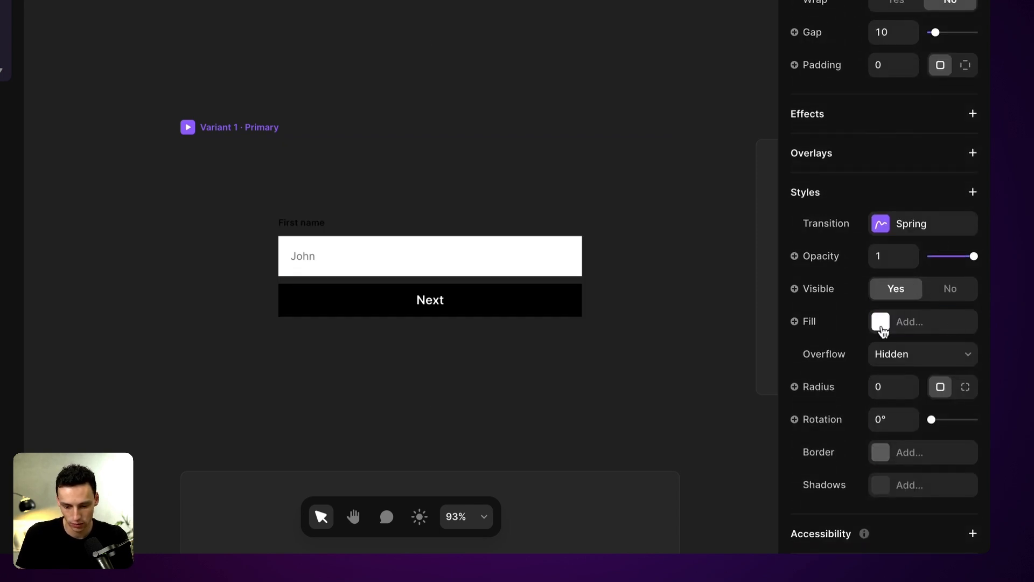
{"action": "left_click", "coordinate": [881, 321]}
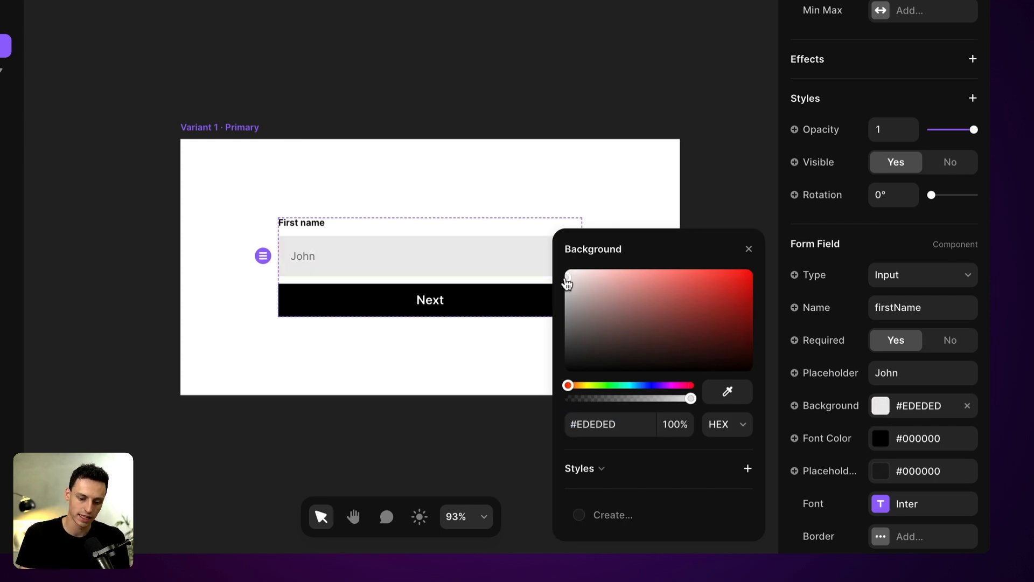
{"action": "left_click", "coordinate": [430, 299]}
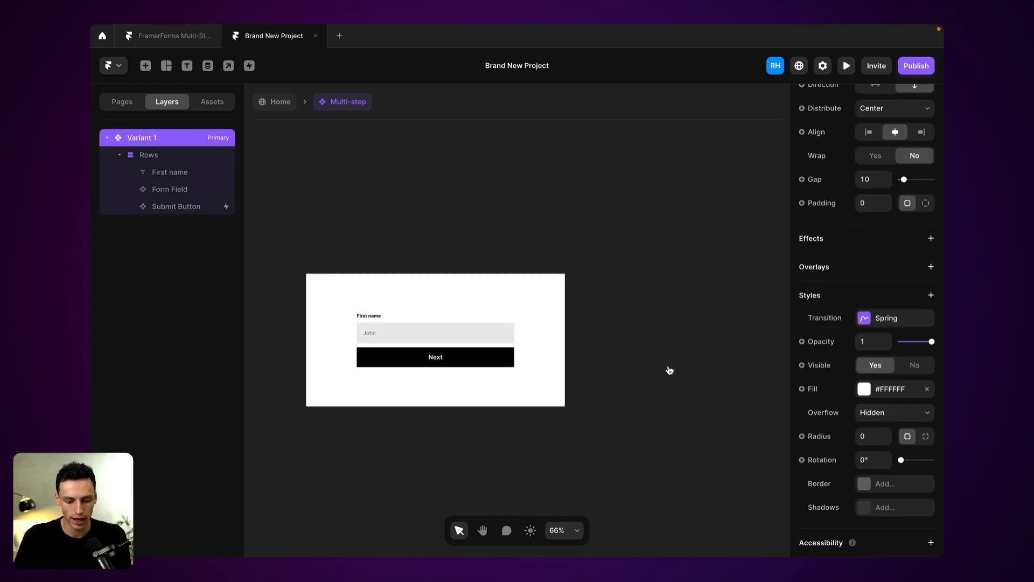
{"action": "left_click", "coordinate": [434, 341]}
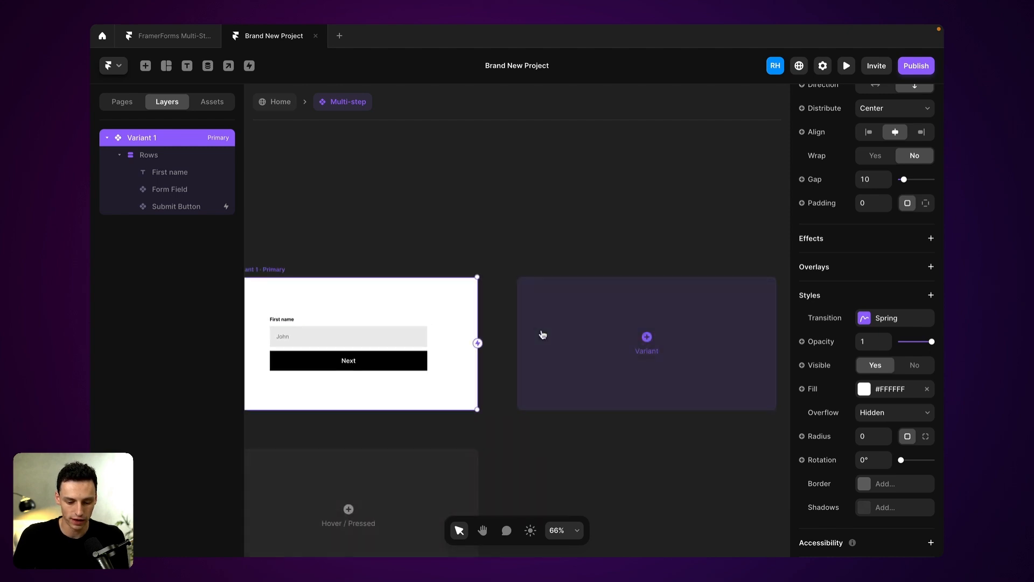
{"action": "left_click", "coordinate": [647, 336]}
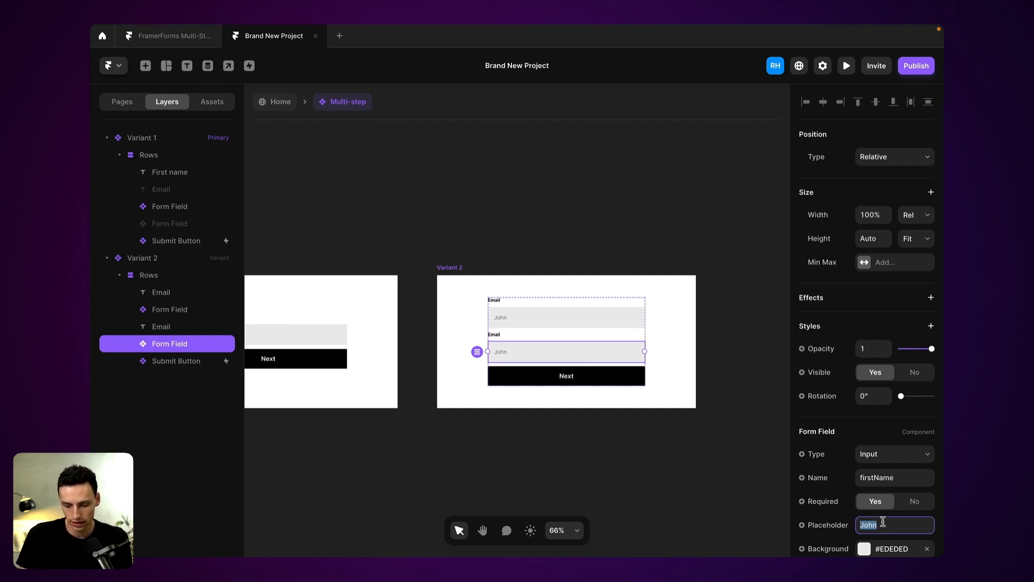
{"action": "left_click", "coordinate": [160, 327]}
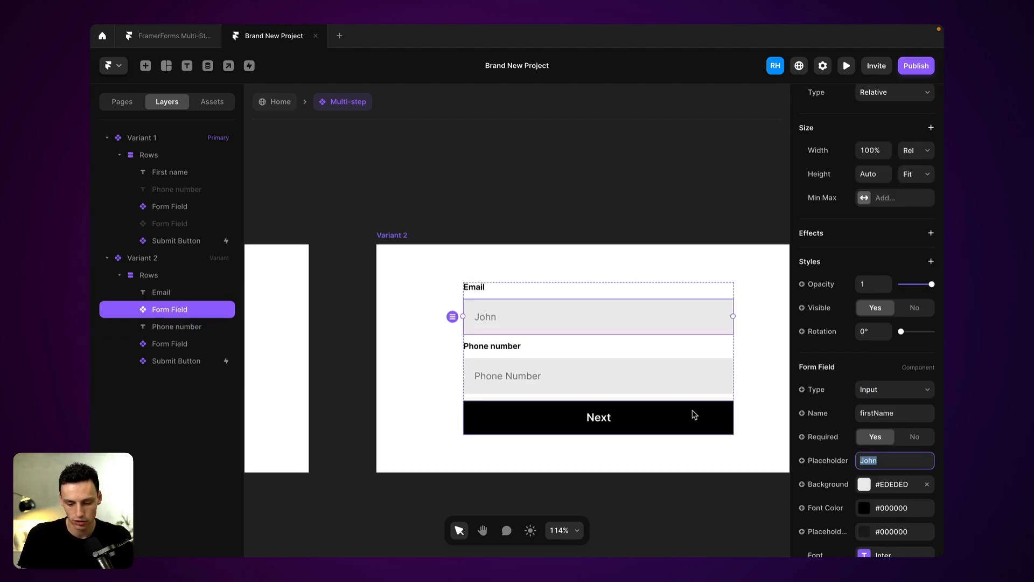
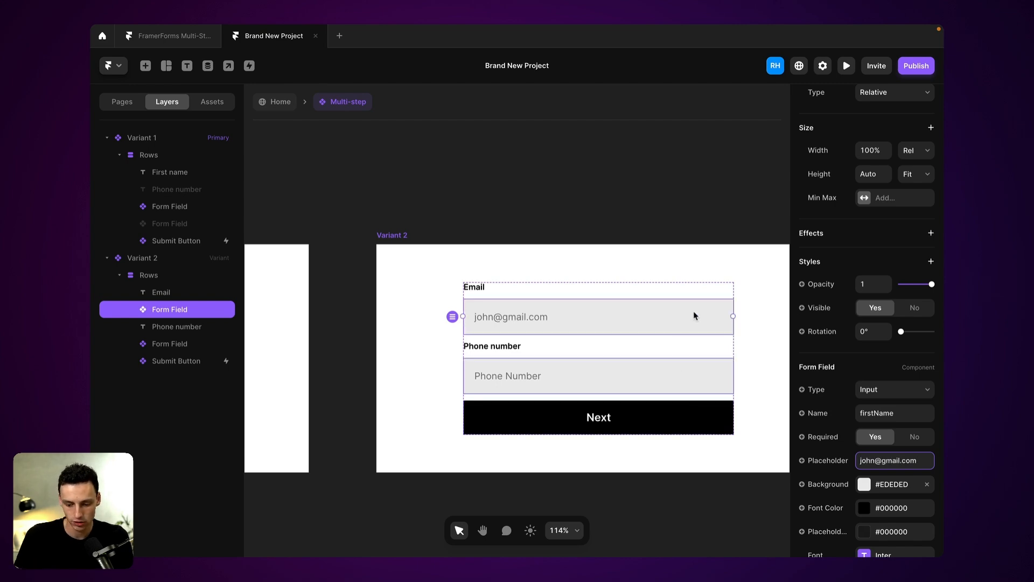
{"action": "left_click", "coordinate": [895, 389]}
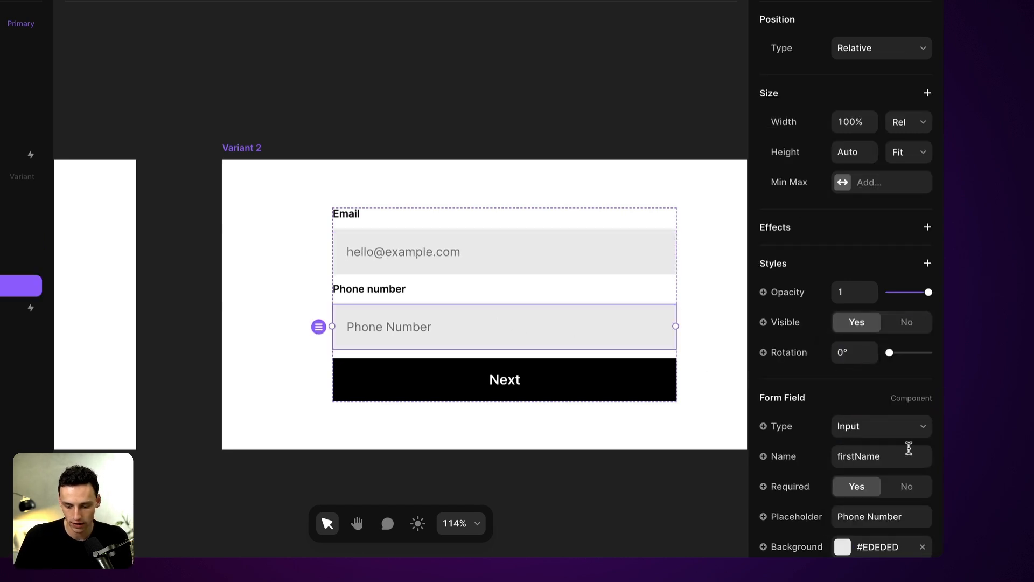
{"action": "left_click", "coordinate": [880, 426]}
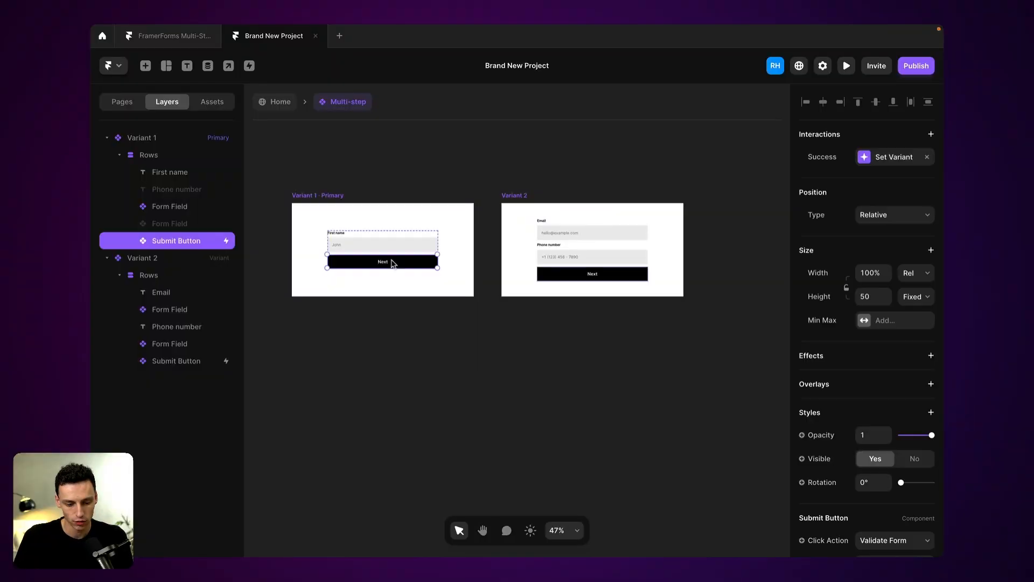
- Add a success transition on Variant 1's Next button that switches to Variant 2
{"action": "scroll", "scroll_direction": "down", "scroll_amount": 3}
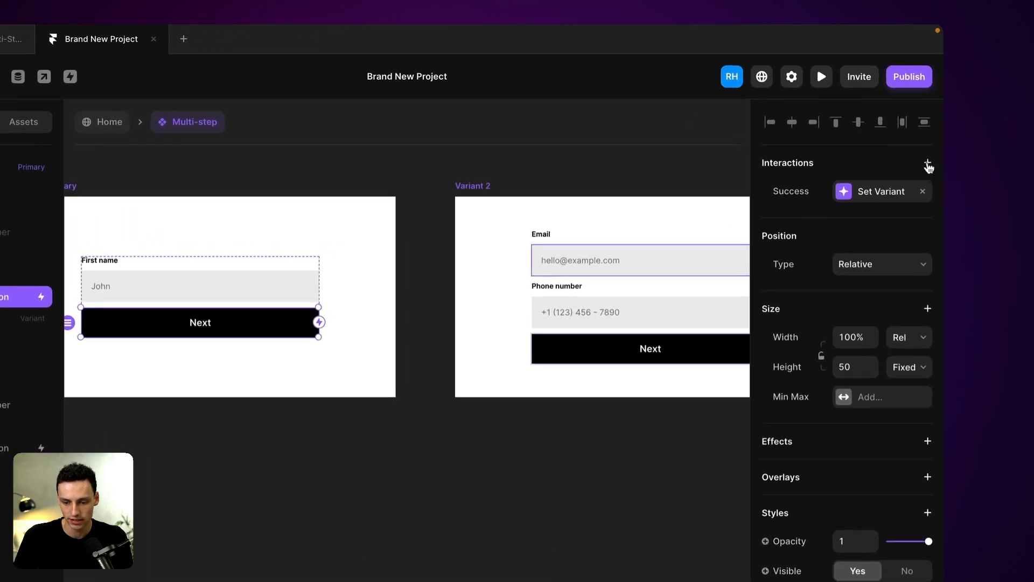
{"action": "left_click", "coordinate": [927, 163]}
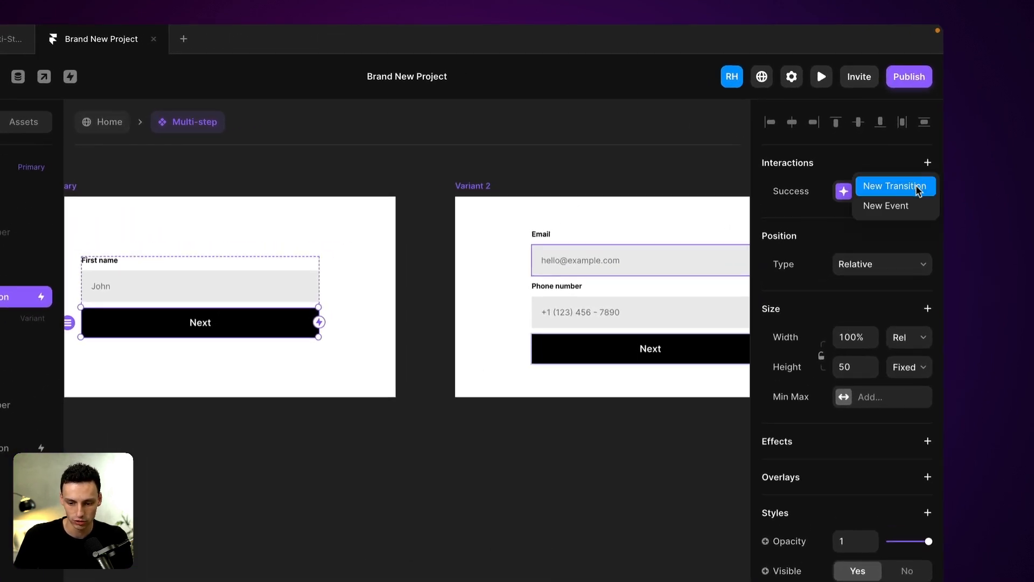
{"action": "left_click", "coordinate": [896, 185]}
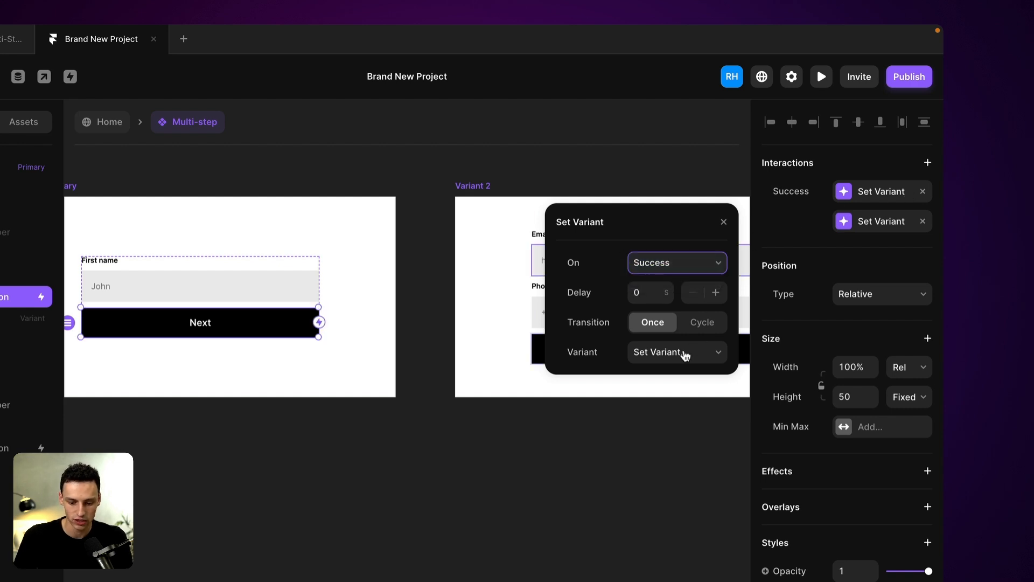
{"action": "left_click", "coordinate": [676, 351]}
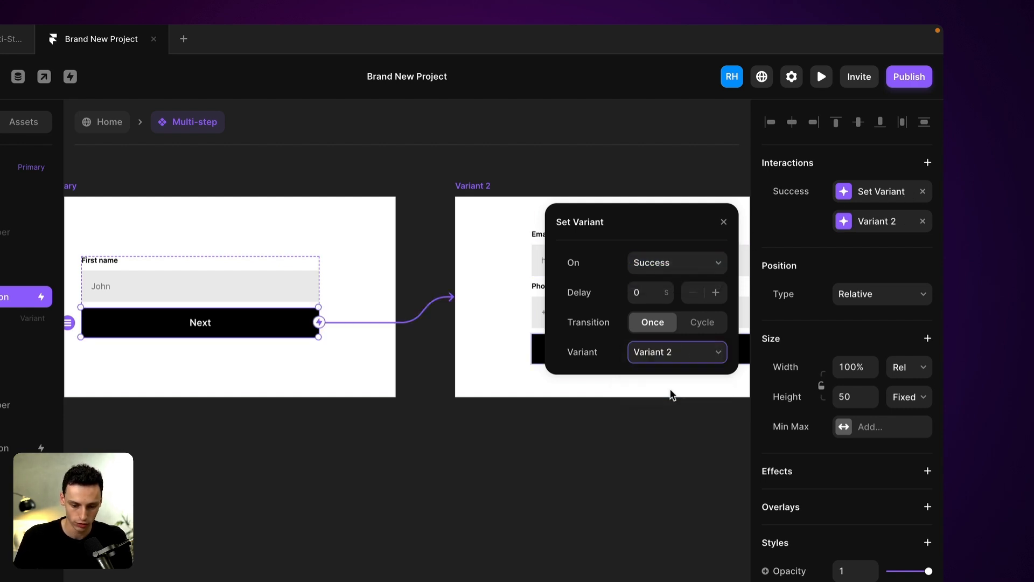
{"action": "mouse_move", "coordinate": [236, 302]}
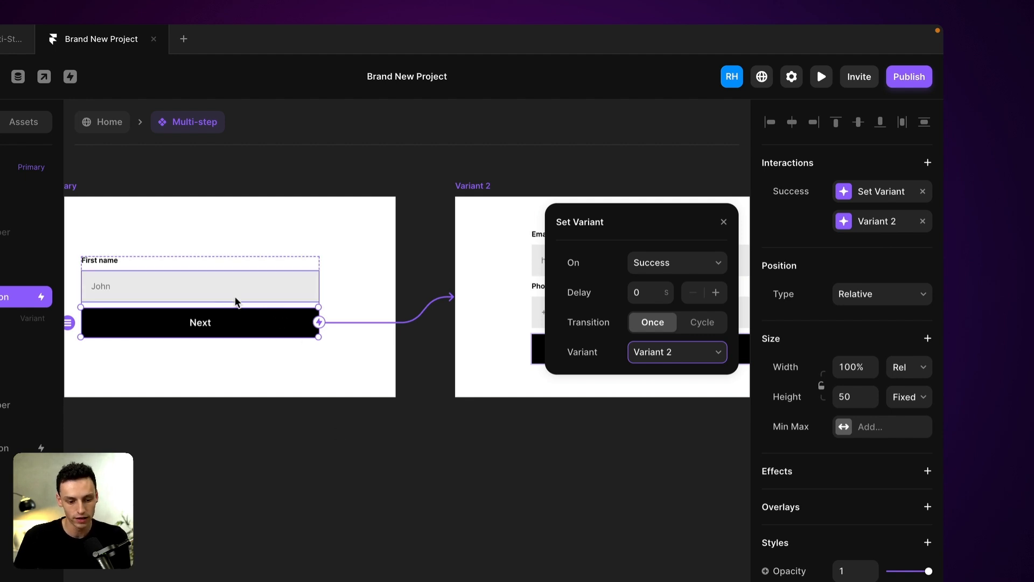
{"action": "mouse_move", "coordinate": [164, 295]}
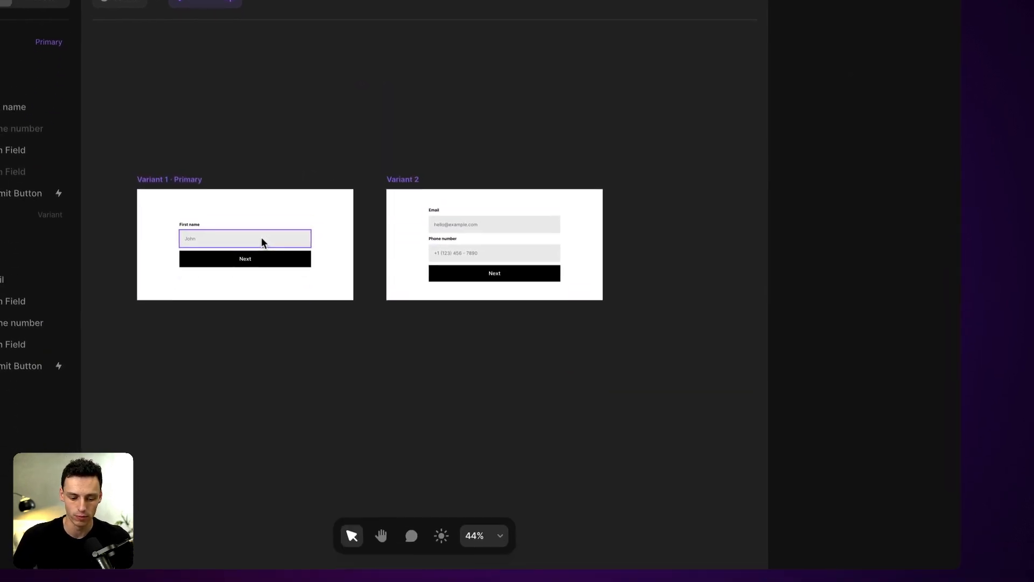
- Name Variant 2's fields email and phone instead of firstName
{"action": "left_click", "coordinate": [245, 238]}
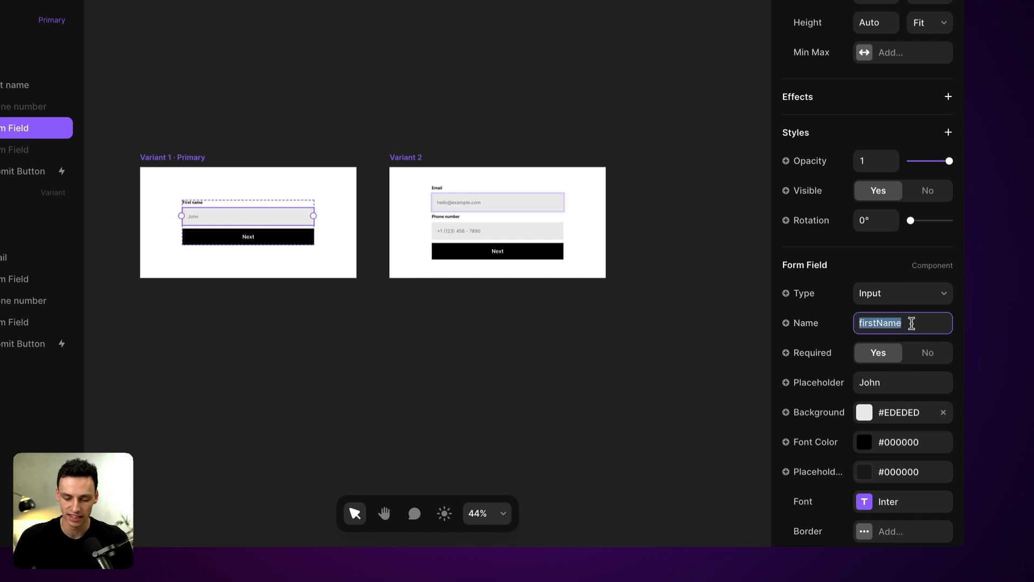
{"action": "left_click", "coordinate": [497, 202]}
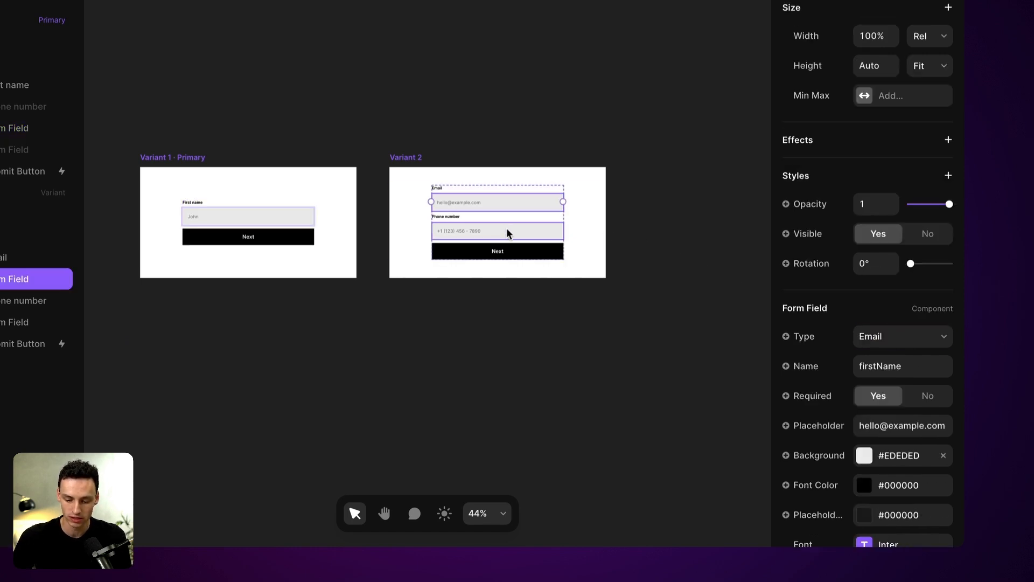
{"action": "left_click", "coordinate": [497, 231]}
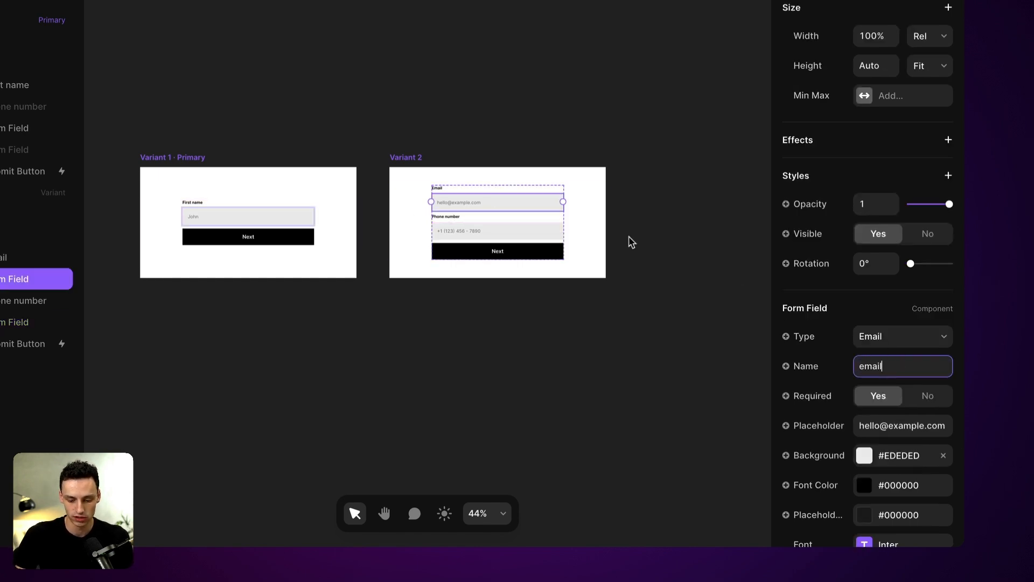
{"action": "left_click", "coordinate": [497, 231]}
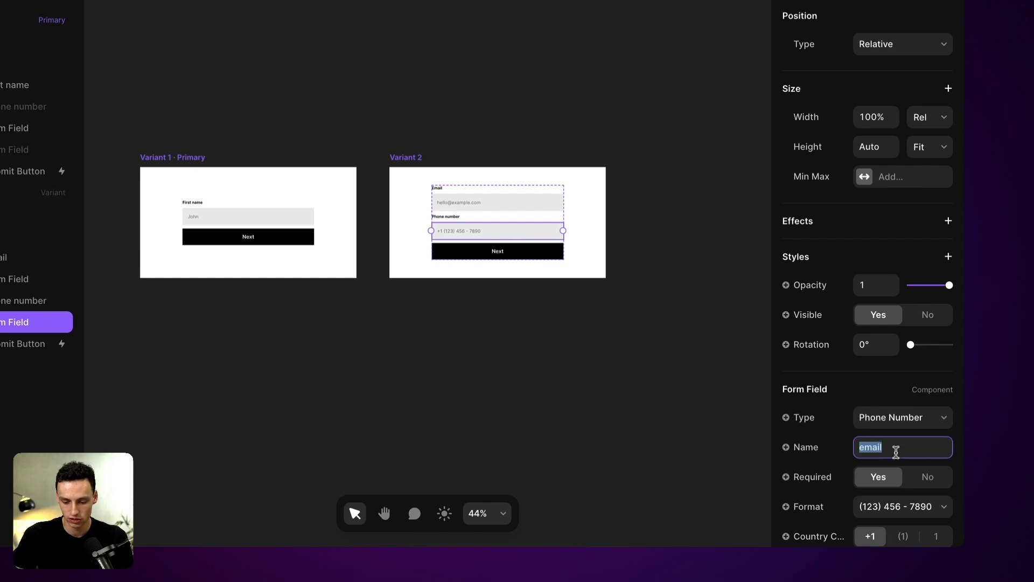
{"action": "type", "text": "phone"}
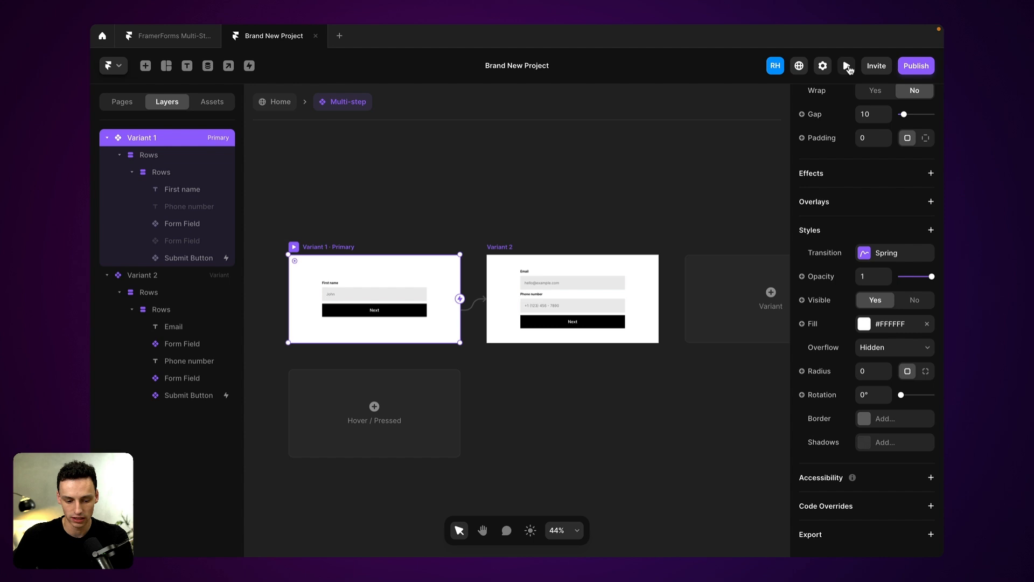
- Preview the form, enter Ryan as first name and advance through the email and phone step
{"action": "left_click", "coordinate": [847, 66]}
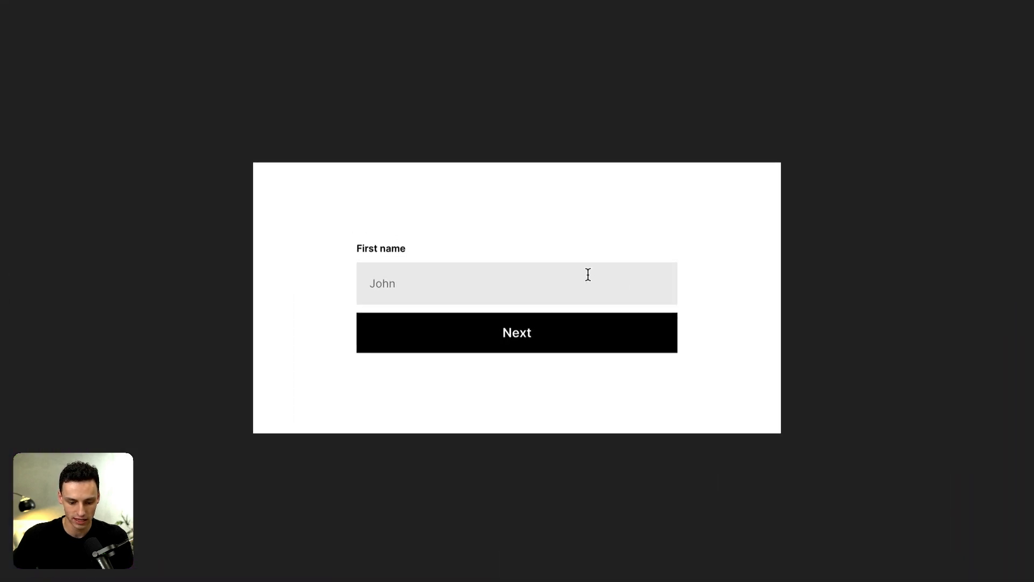
{"action": "type", "text": "Ryan"}
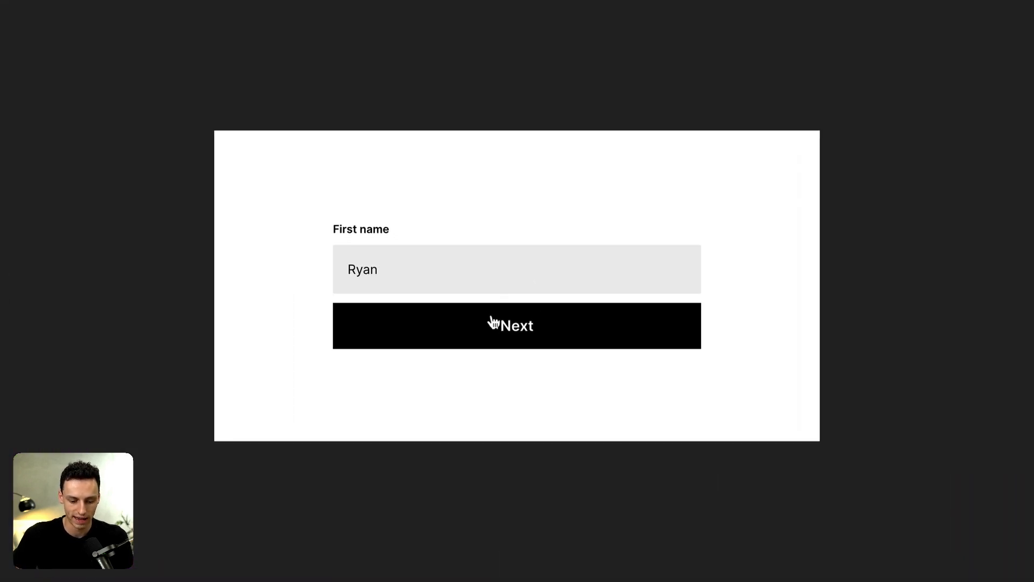
{"action": "left_click", "coordinate": [516, 325]}
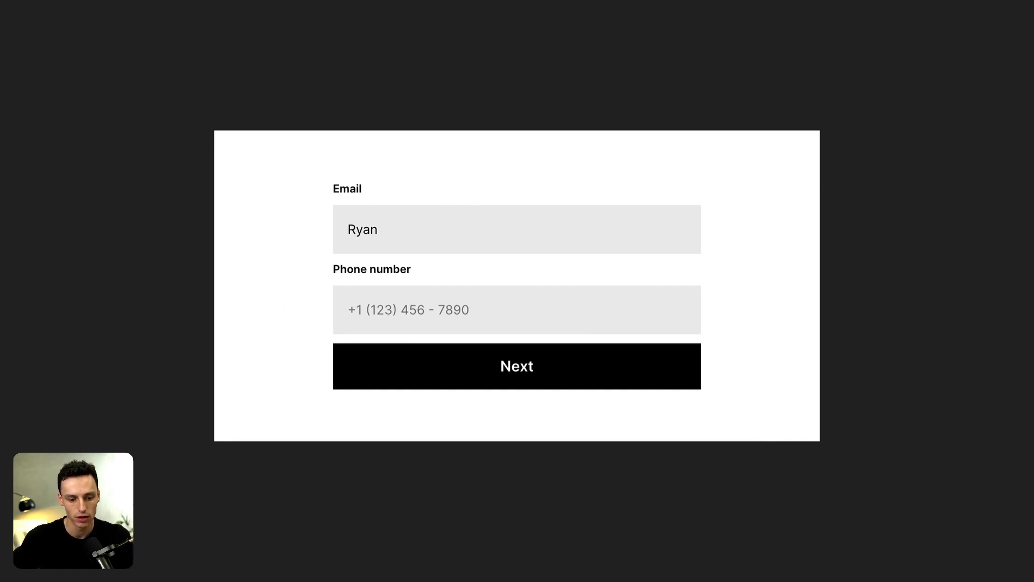
{"action": "left_click", "coordinate": [516, 365]}
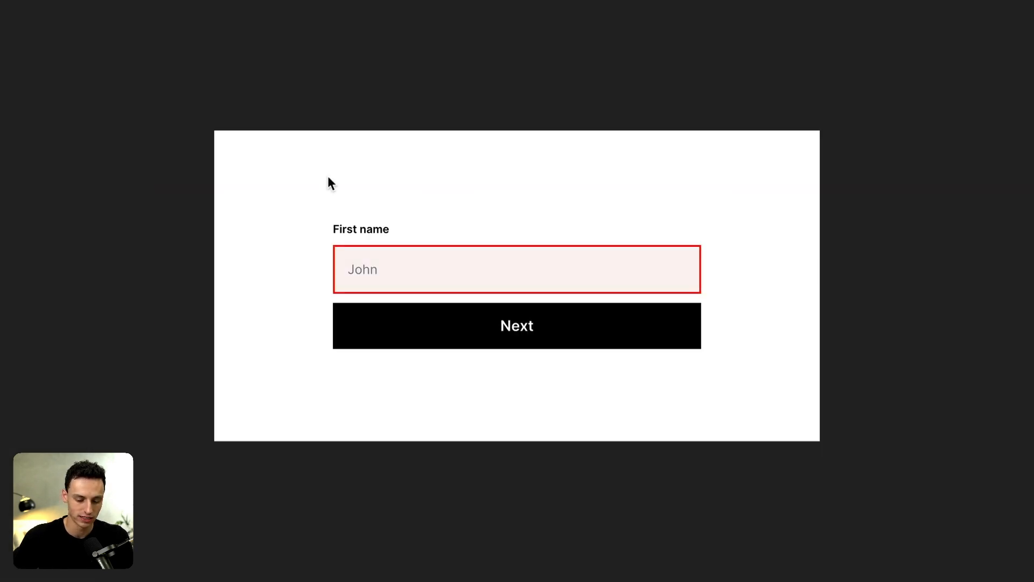
{"action": "mouse_move", "coordinate": [421, 180]}
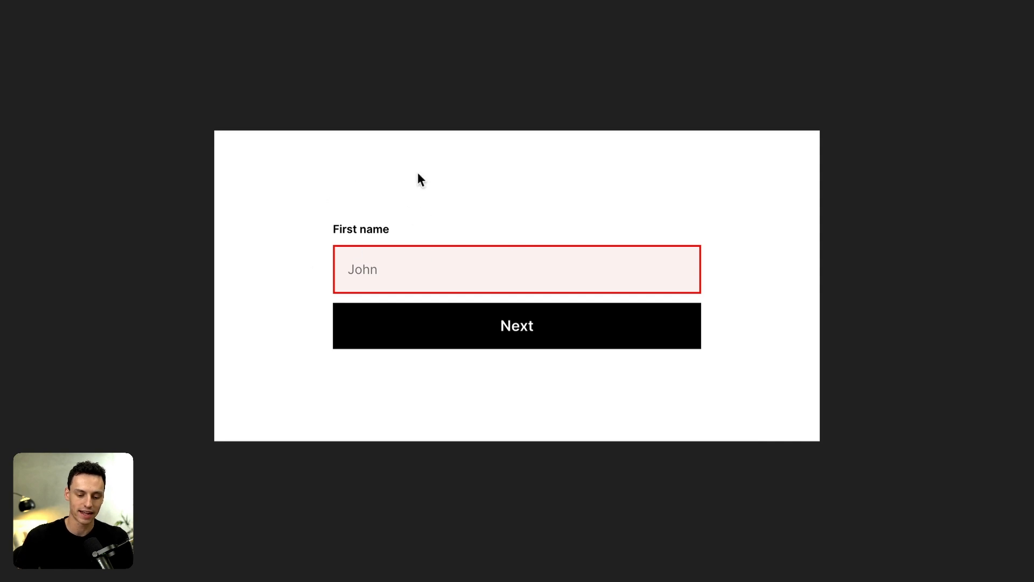
{"action": "type", "text": "Ryan"}
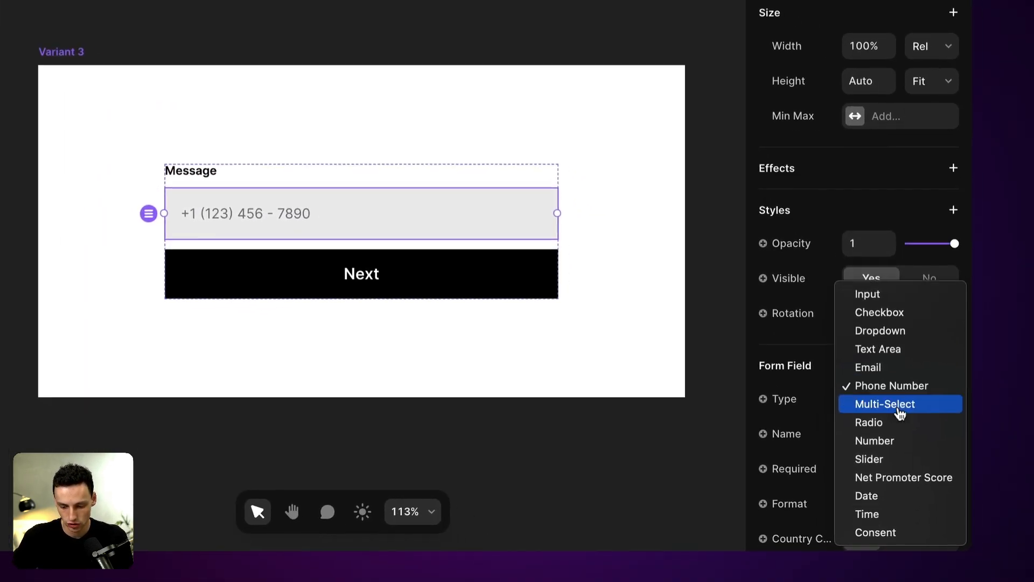
{"action": "mouse_move", "coordinate": [901, 348]}
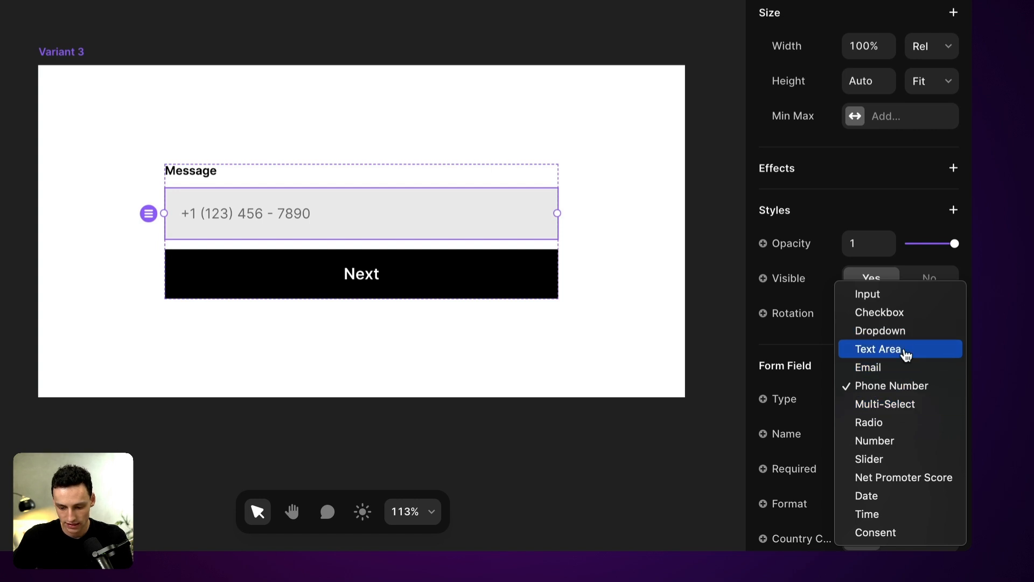
- Make the Message field a Text Area and set the button's click action to Submit Form
{"action": "left_click", "coordinate": [879, 348]}
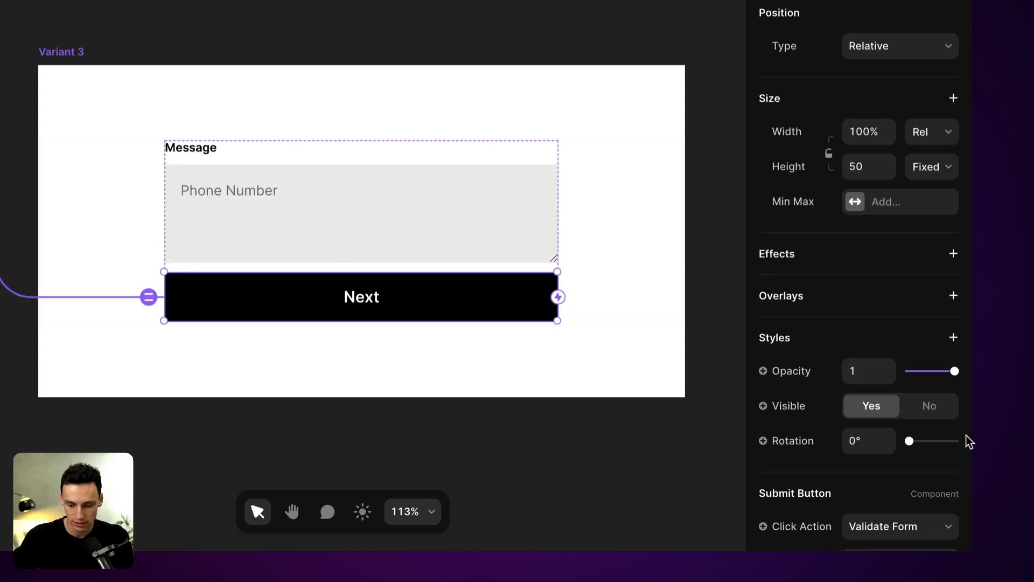
{"action": "left_click", "coordinate": [898, 526]}
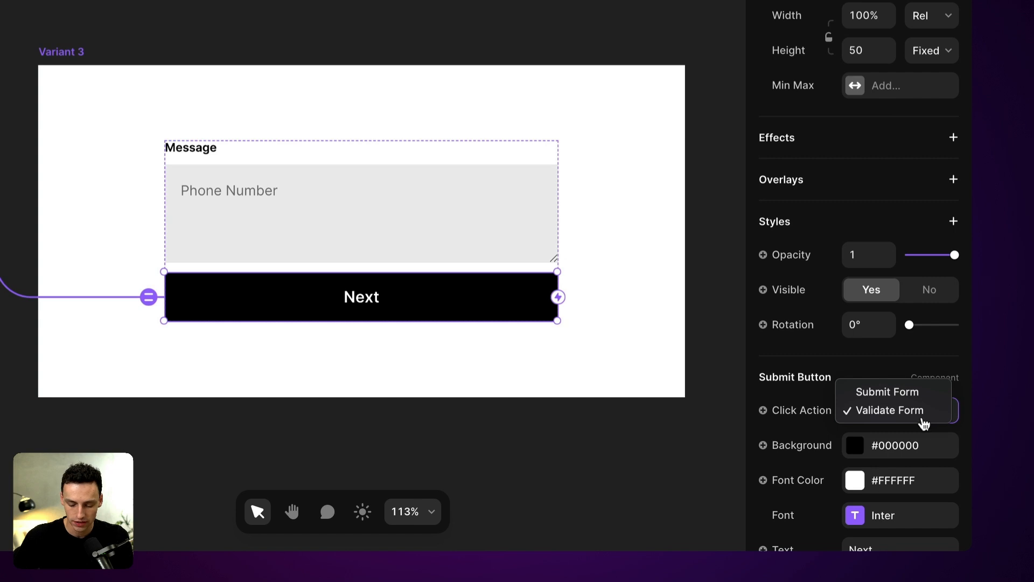
{"action": "left_click", "coordinate": [887, 391]}
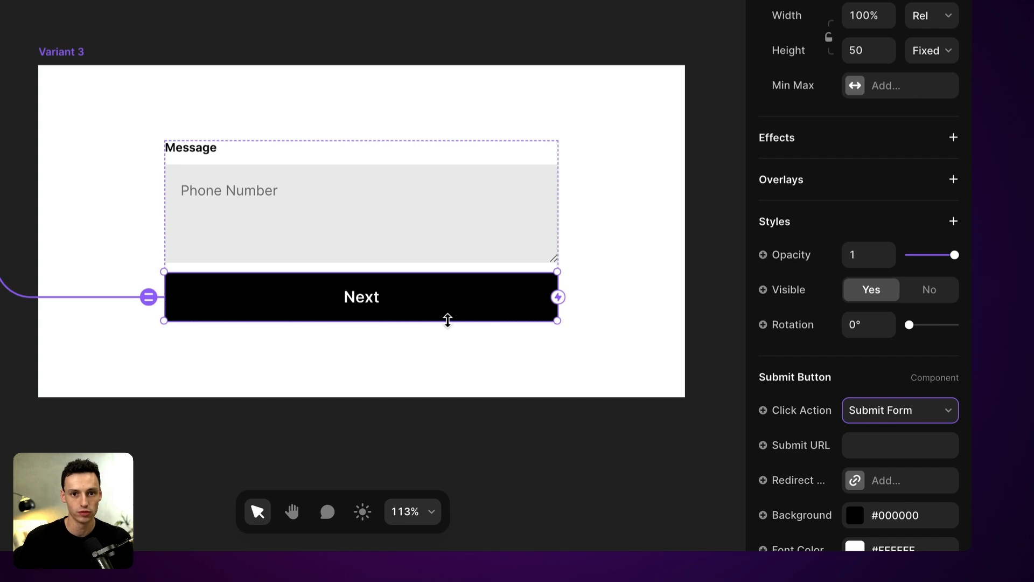
- Label the third step's button 'Submit'
{"action": "left_click", "coordinate": [899, 445]}
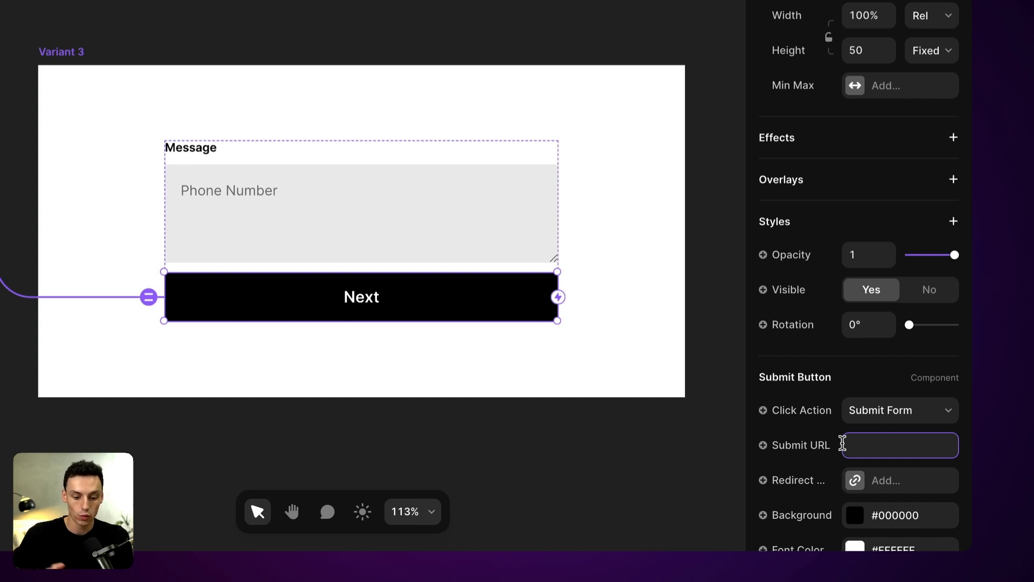
{"action": "scroll", "scroll_direction": "down", "scroll_amount": 3}
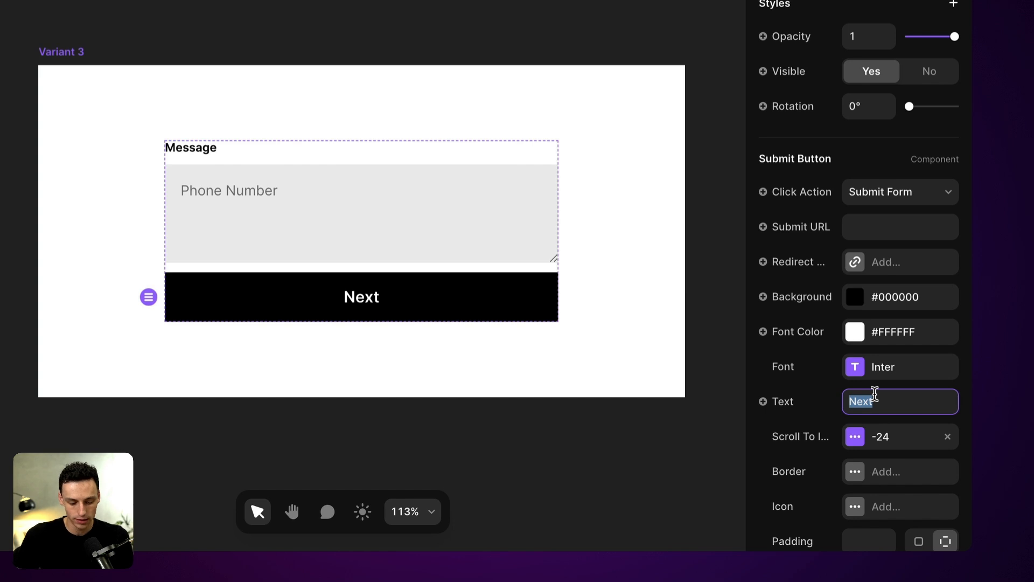
{"action": "type", "text": "Submit"}
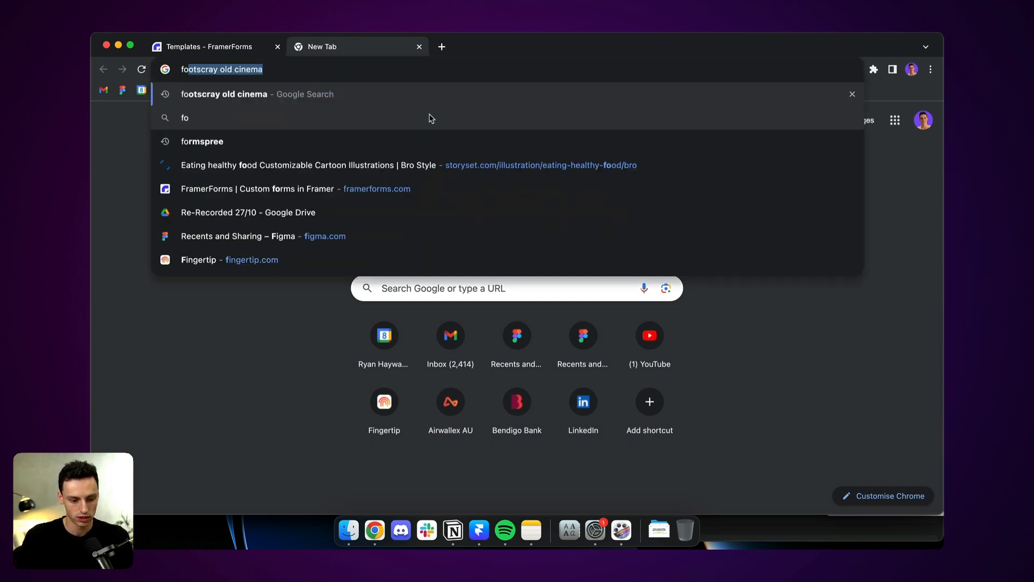
- Create a Formspree form named 'Multi step form' and copy its endpoint URL
{"action": "left_click", "coordinate": [201, 142]}
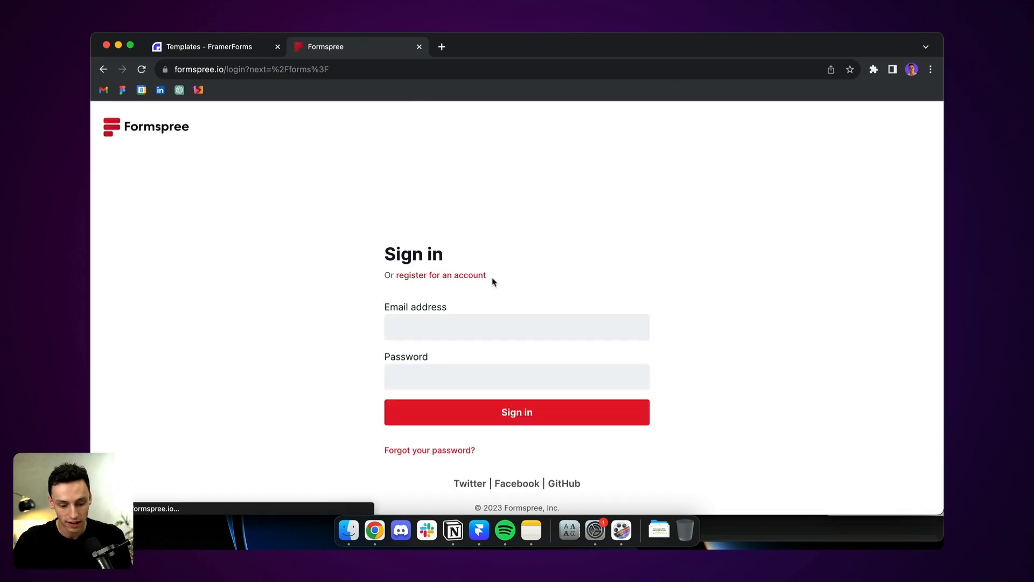
{"action": "left_click", "coordinate": [516, 411]}
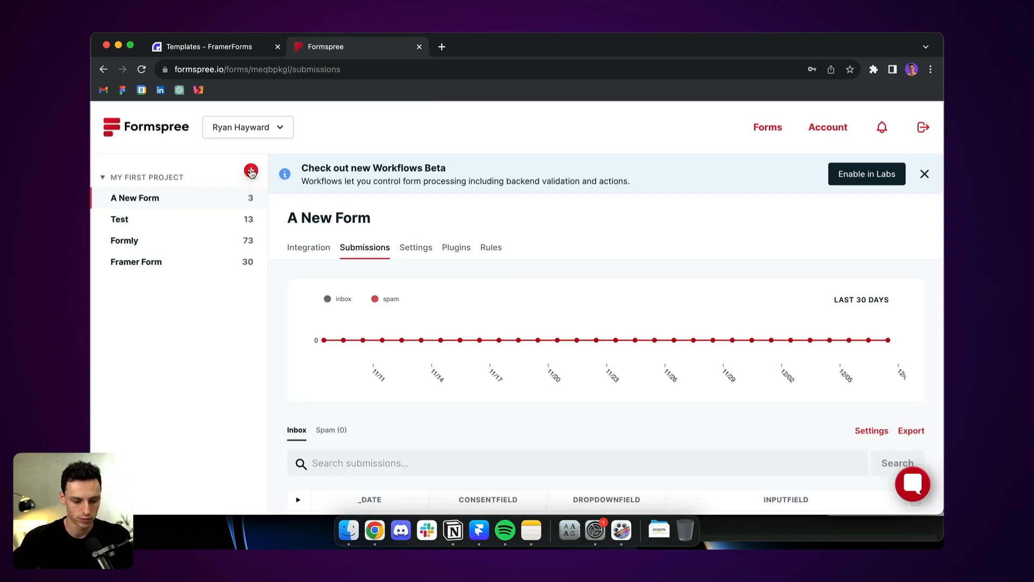
{"action": "left_click", "coordinate": [251, 172]}
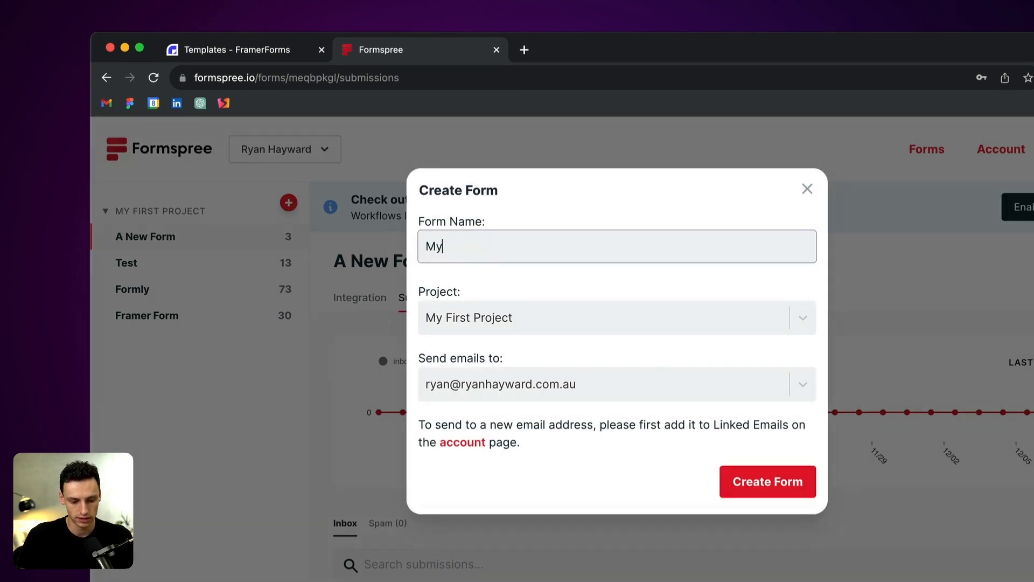
{"action": "type", "text": "lti step form"}
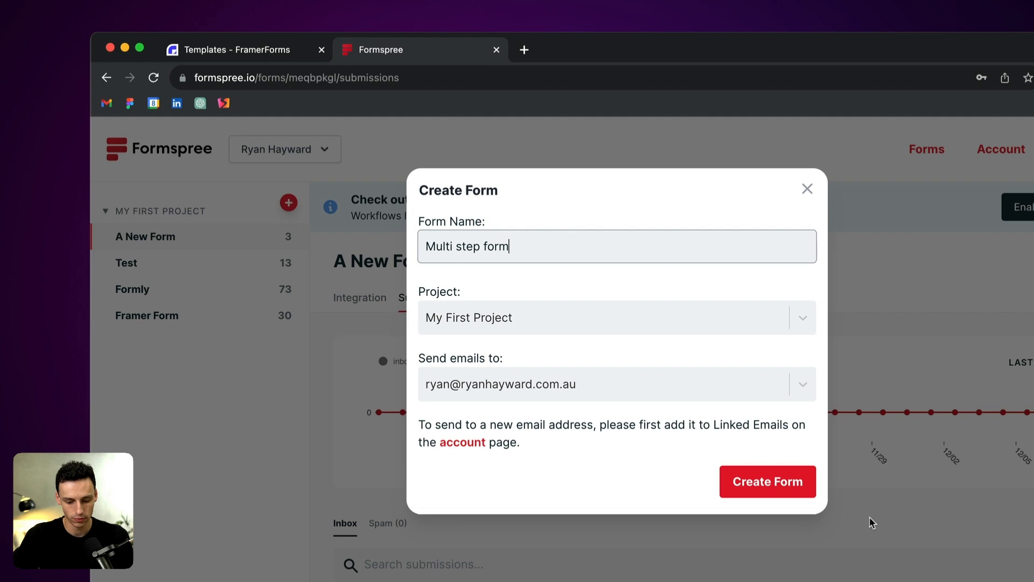
{"action": "left_click", "coordinate": [768, 482]}
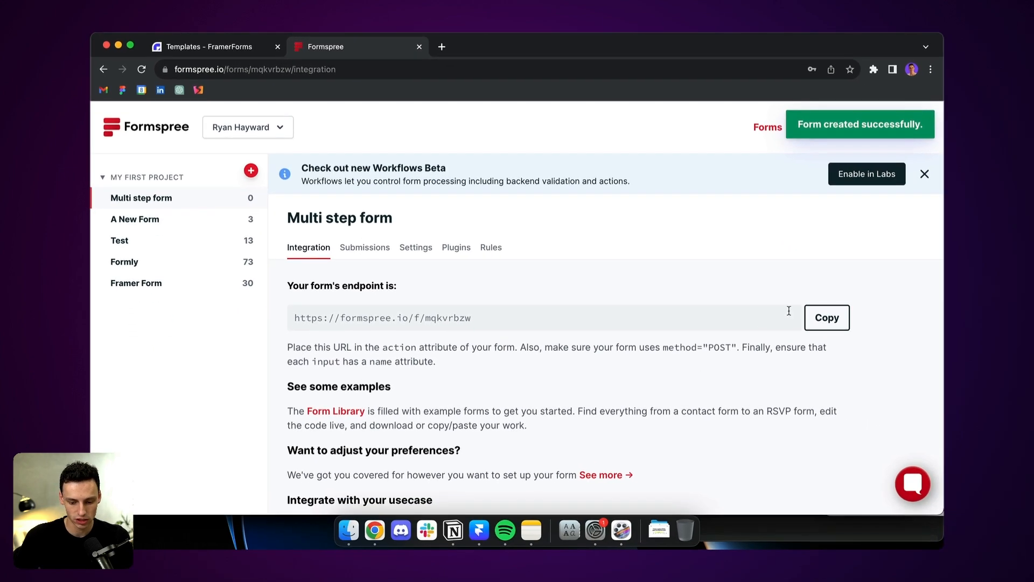
{"action": "left_click", "coordinate": [827, 317]}
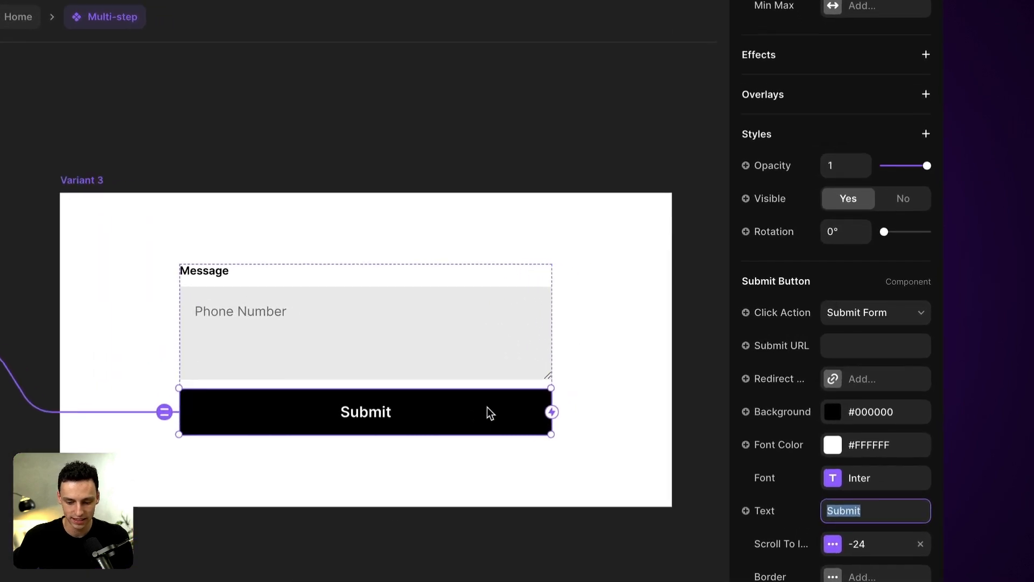
- Paste the Formspree endpoint as the Submit button's submit URL and preview the form
{"action": "left_click", "coordinate": [875, 345]}
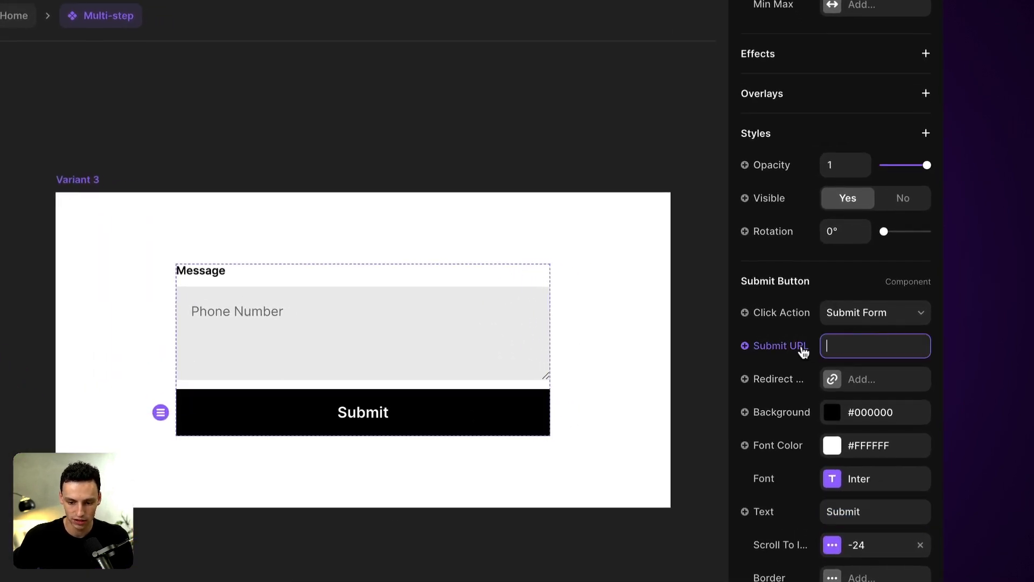
{"action": "left_click", "coordinate": [627, 95]}
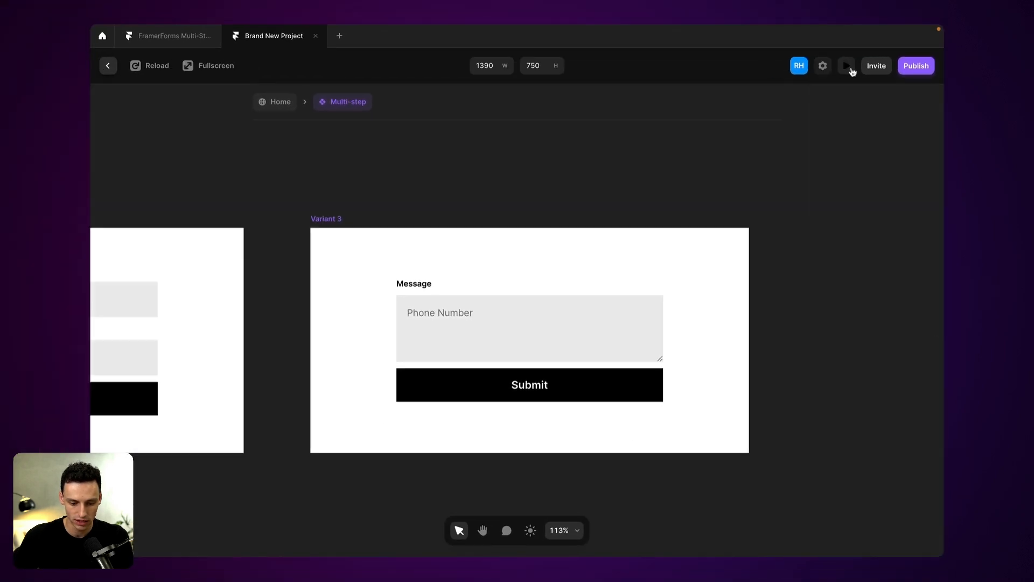
{"action": "left_click", "coordinate": [847, 66]}
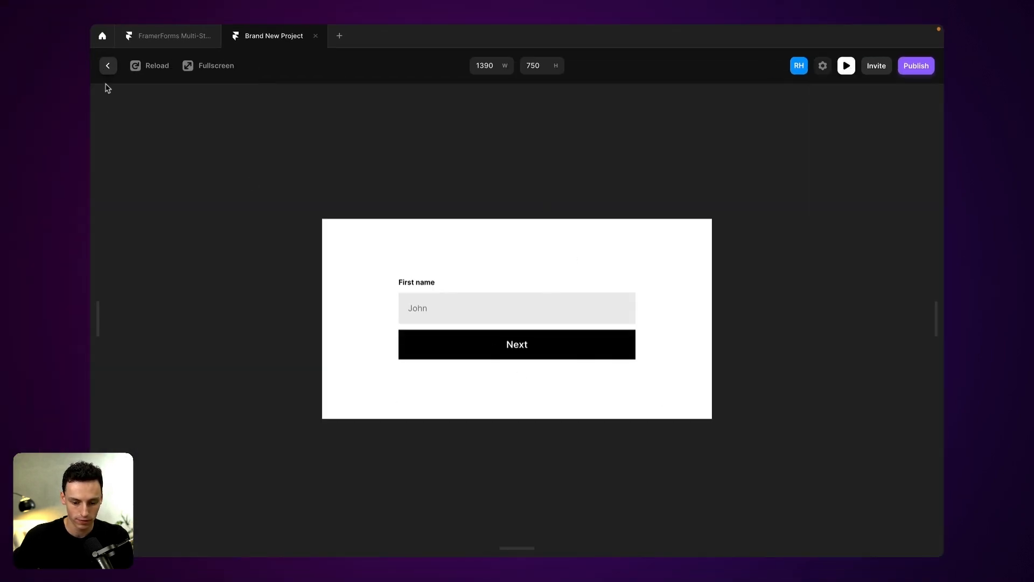
{"action": "left_click", "coordinate": [108, 65]}
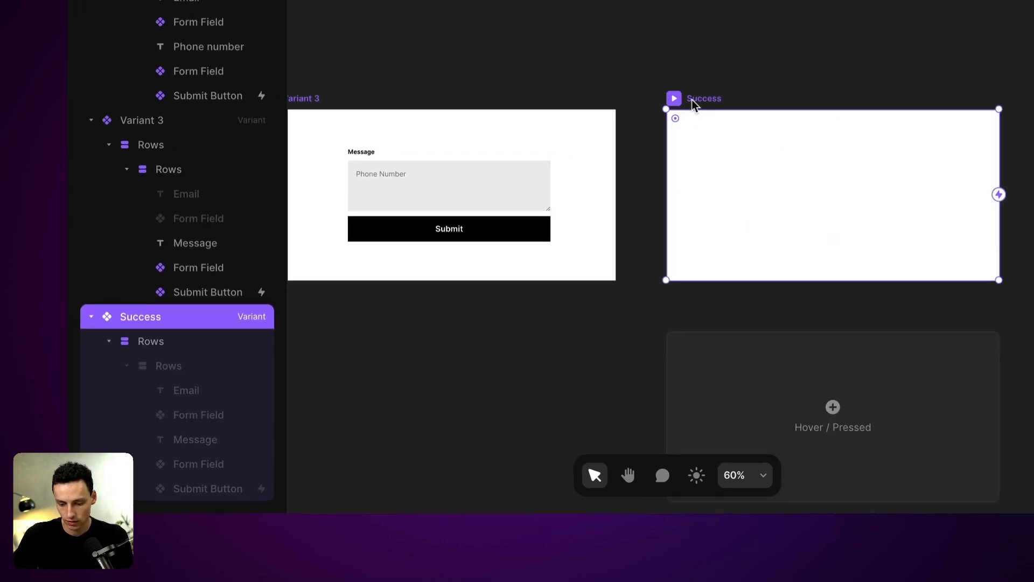
- Give the new Success variant a black fill and a text layer reading 'Submitted!'
{"action": "left_click", "coordinate": [883, 427]}
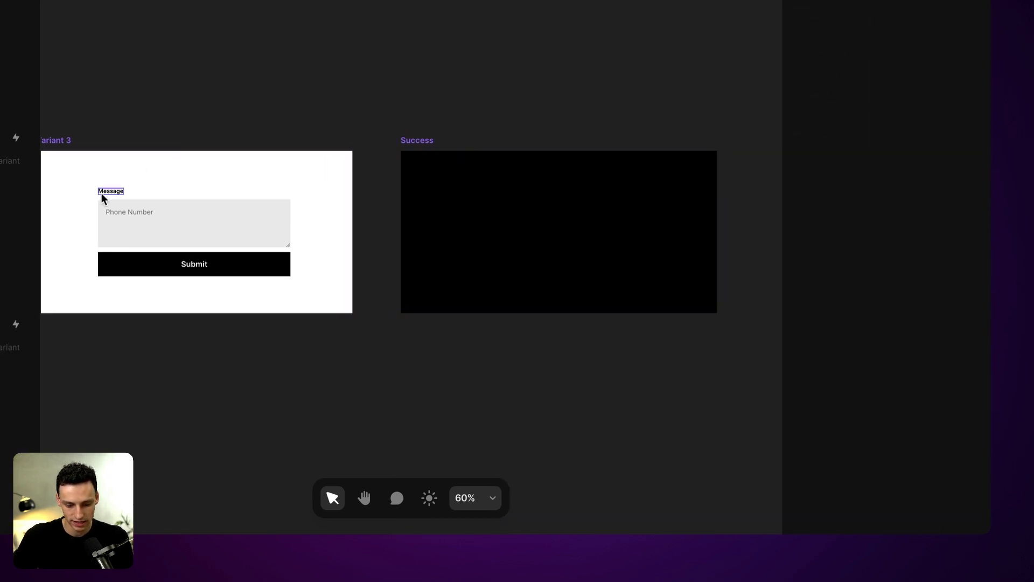
{"action": "left_click", "coordinate": [559, 236]}
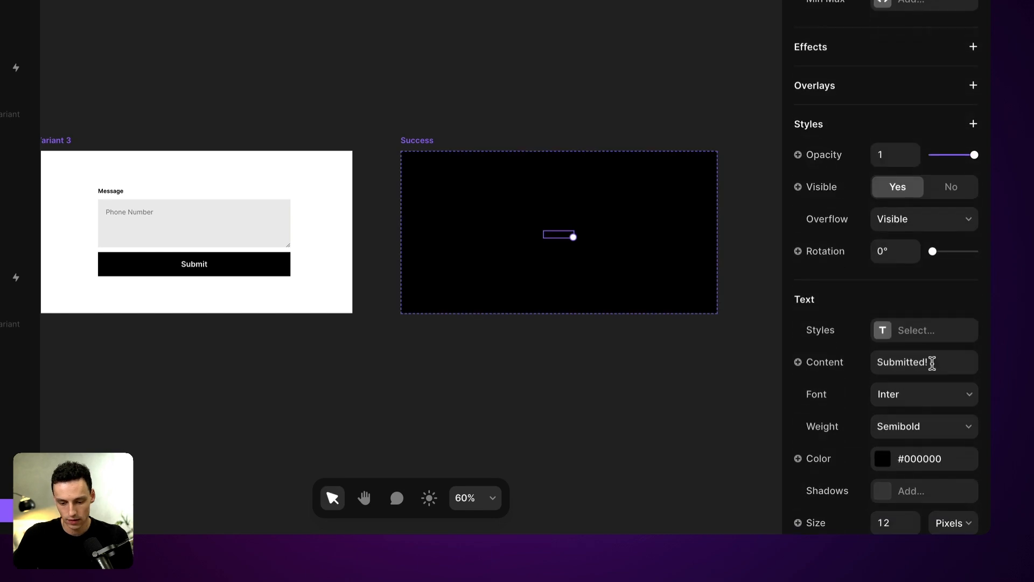
{"action": "left_click", "coordinate": [883, 459]}
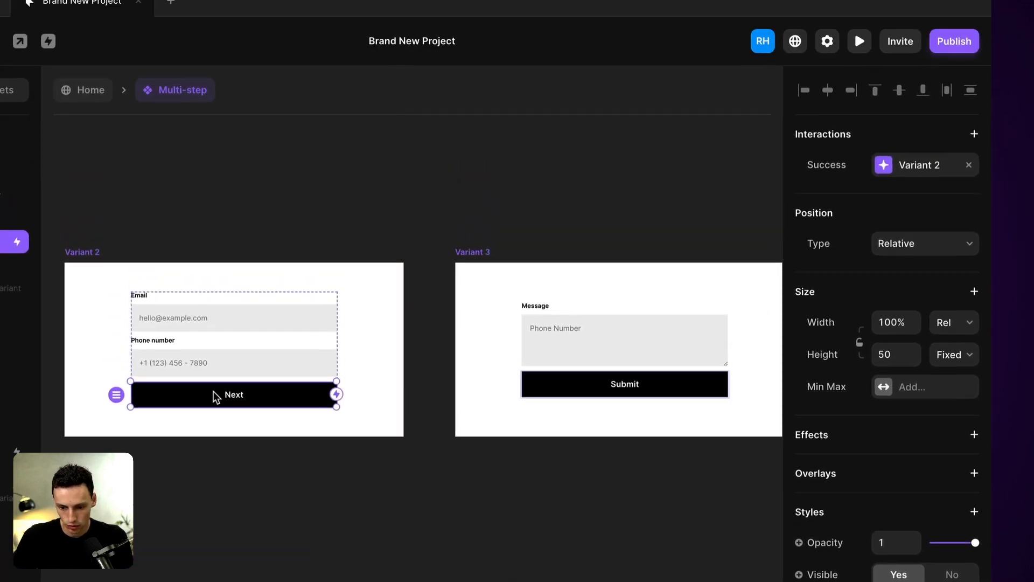
- Style 'Submitted!' white and centred, and rename the message field from 'phone' to 'message'
{"action": "left_click", "coordinate": [918, 164]}
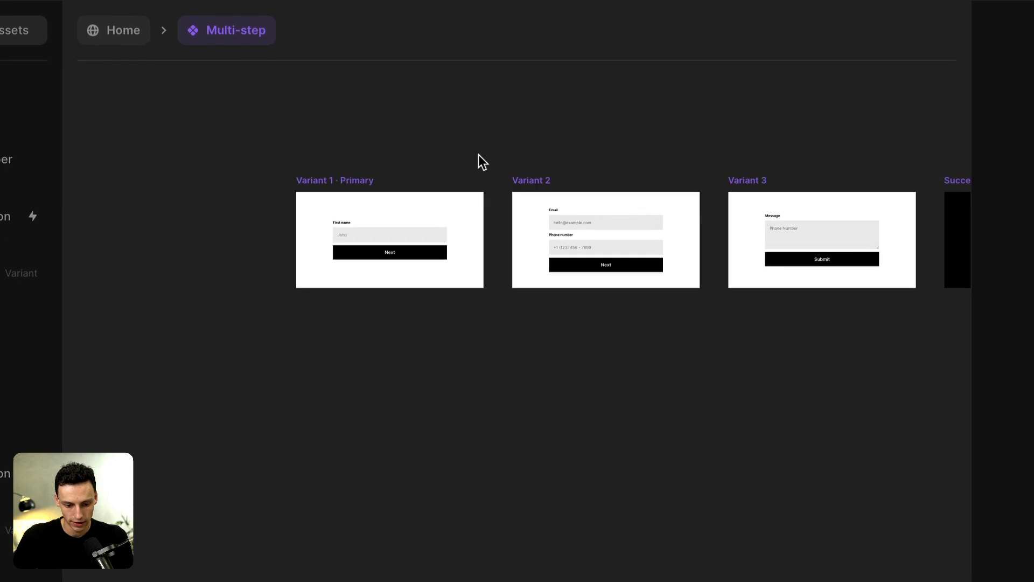
{"action": "left_click", "coordinate": [388, 239]}
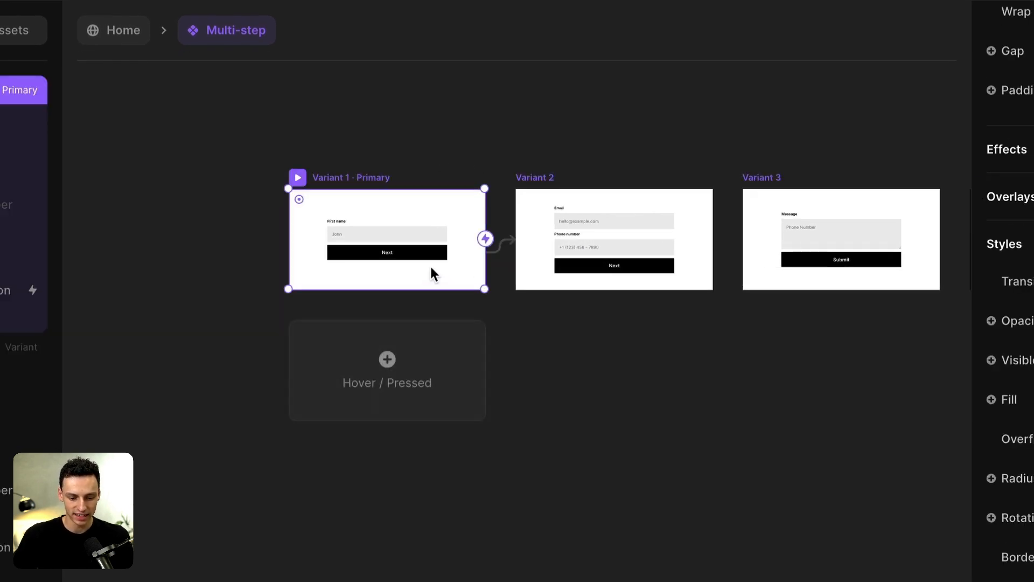
{"action": "left_click", "coordinate": [613, 247]}
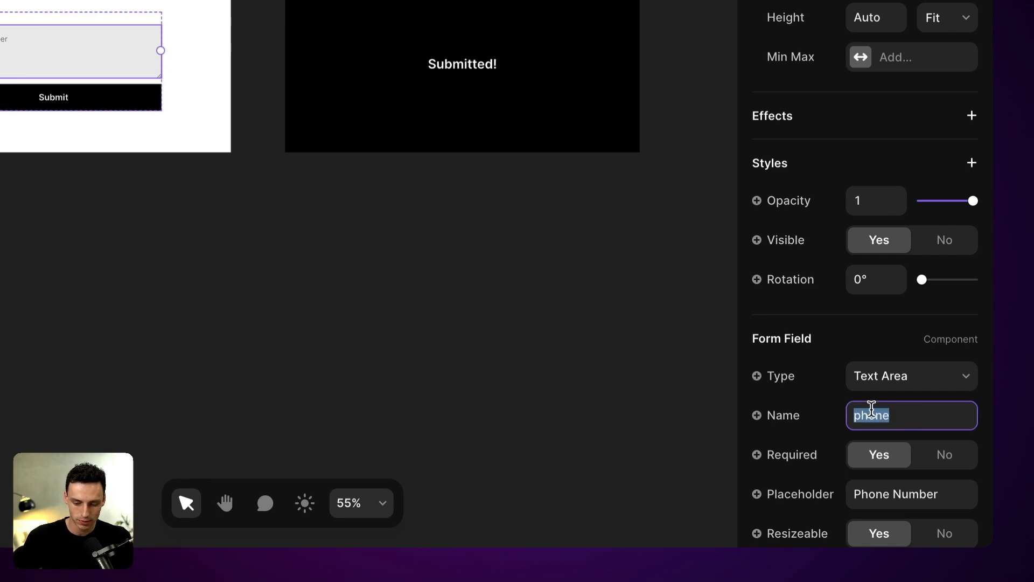
{"action": "type", "text": "m"}
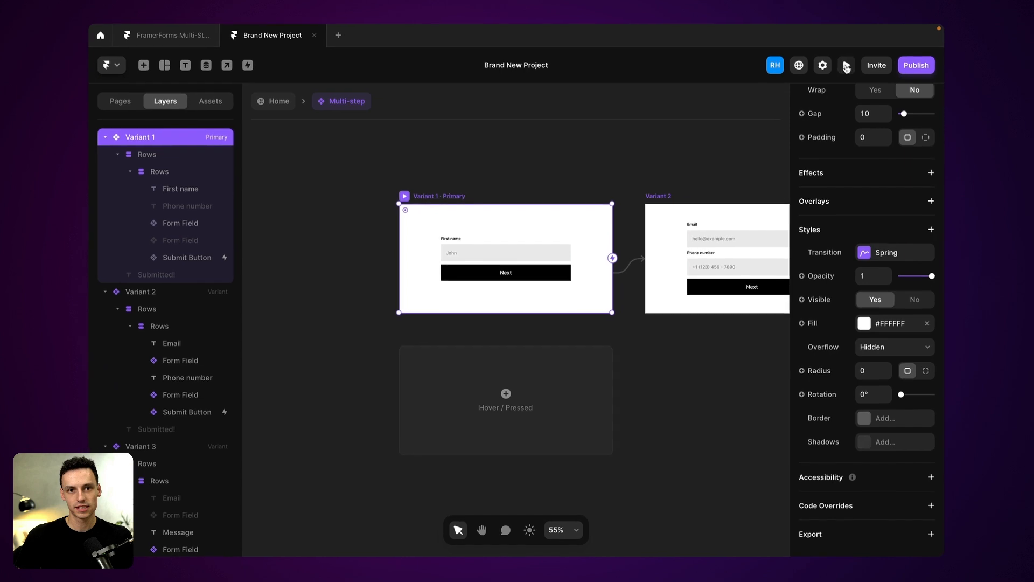
- Preview the form, fill the test name and email, enter 'Hello world' and submit
{"action": "left_click", "coordinate": [847, 65]}
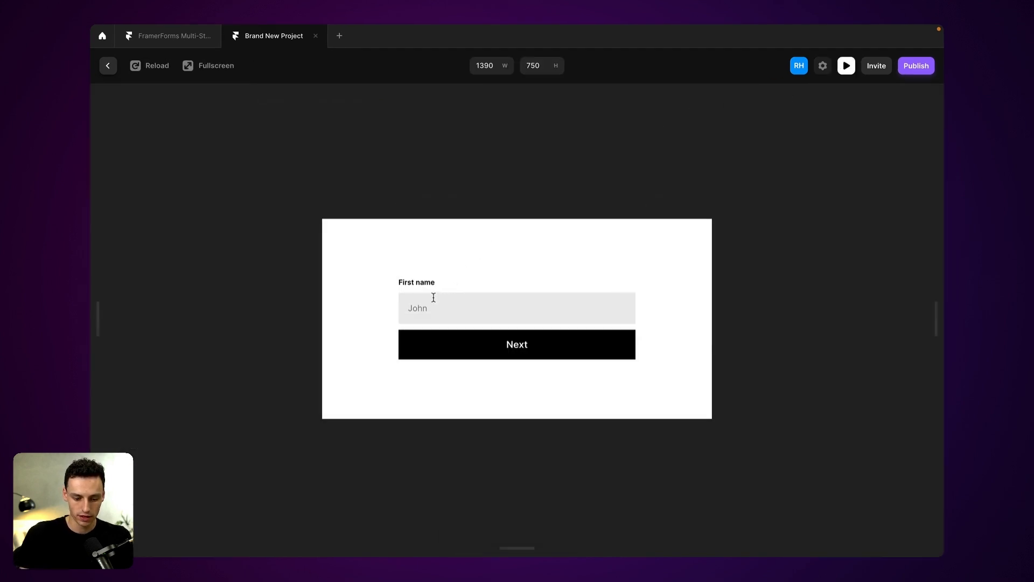
{"action": "left_click", "coordinate": [516, 344]}
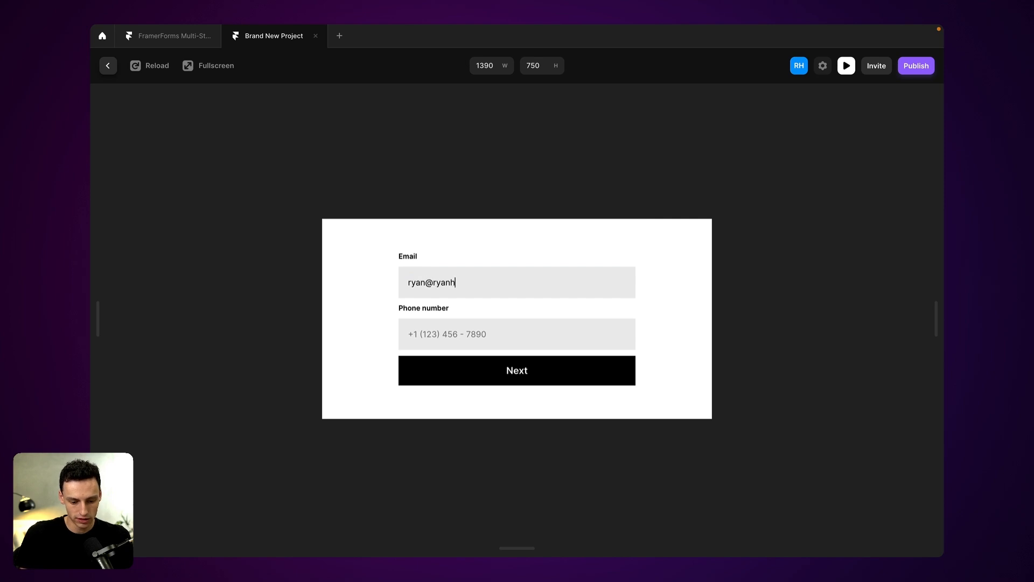
{"action": "left_click", "coordinate": [516, 369]}
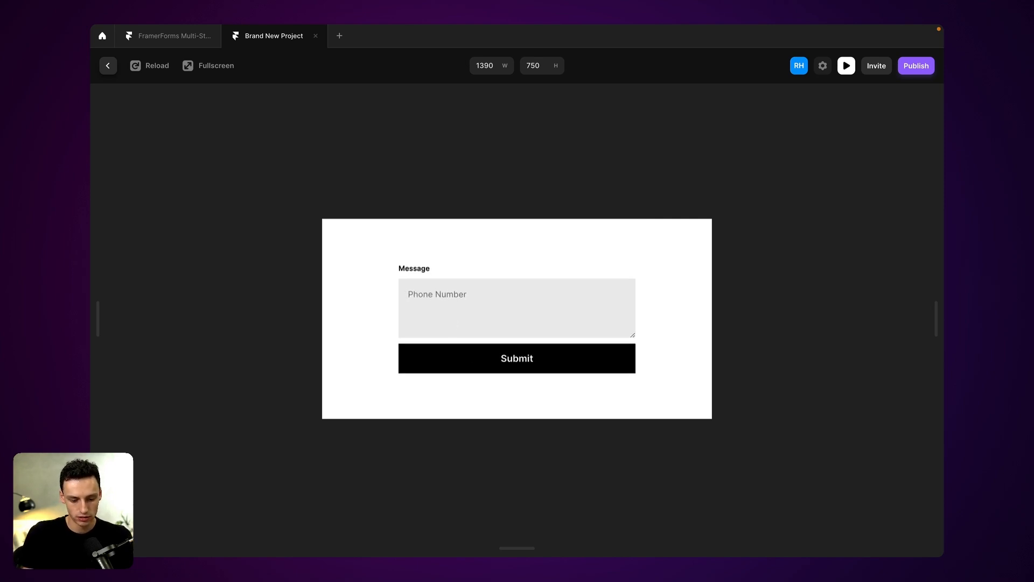
{"action": "type", "text": "Hello world"}
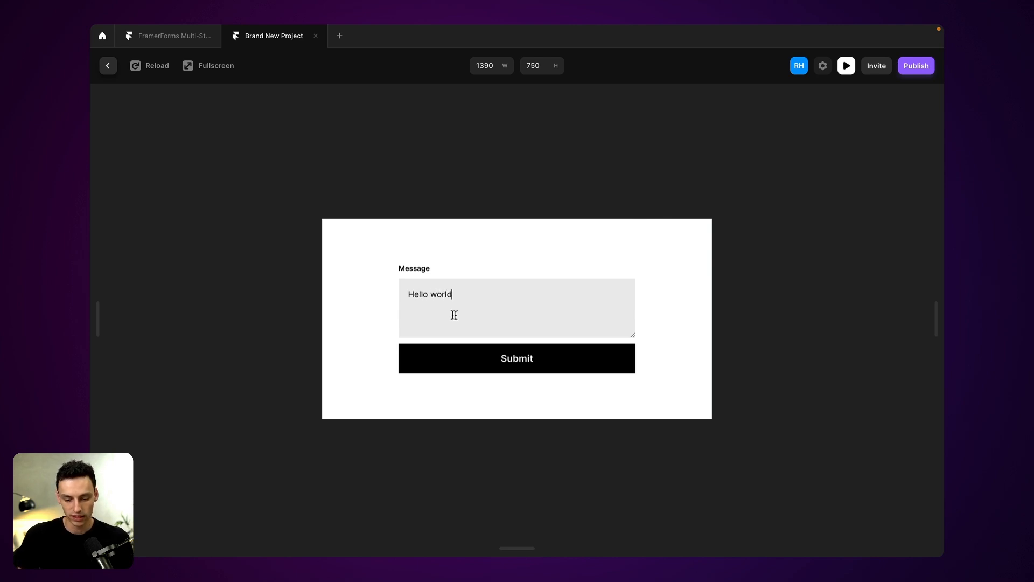
{"action": "left_click", "coordinate": [516, 358]}
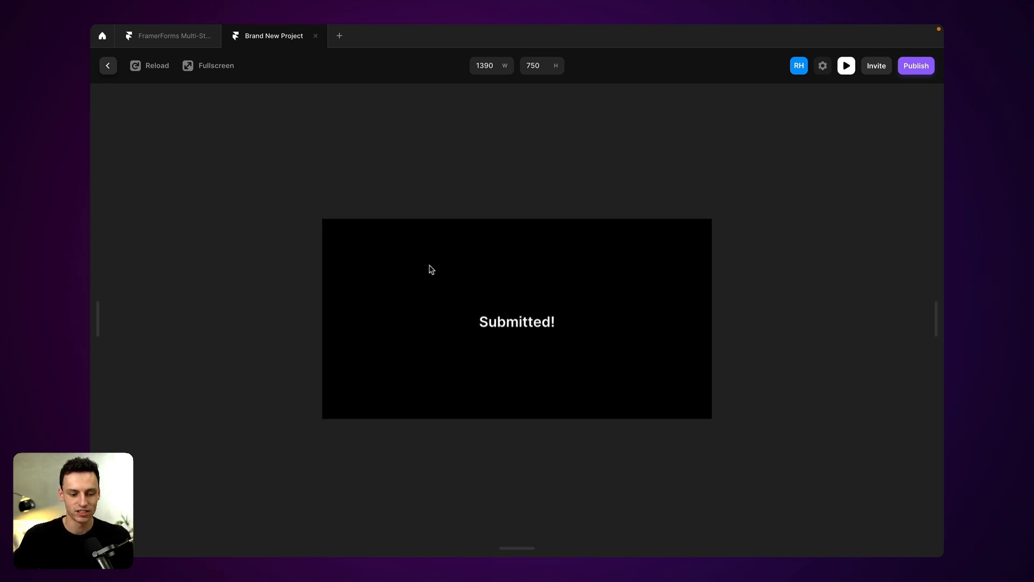
{"action": "mouse_move", "coordinate": [108, 65]}
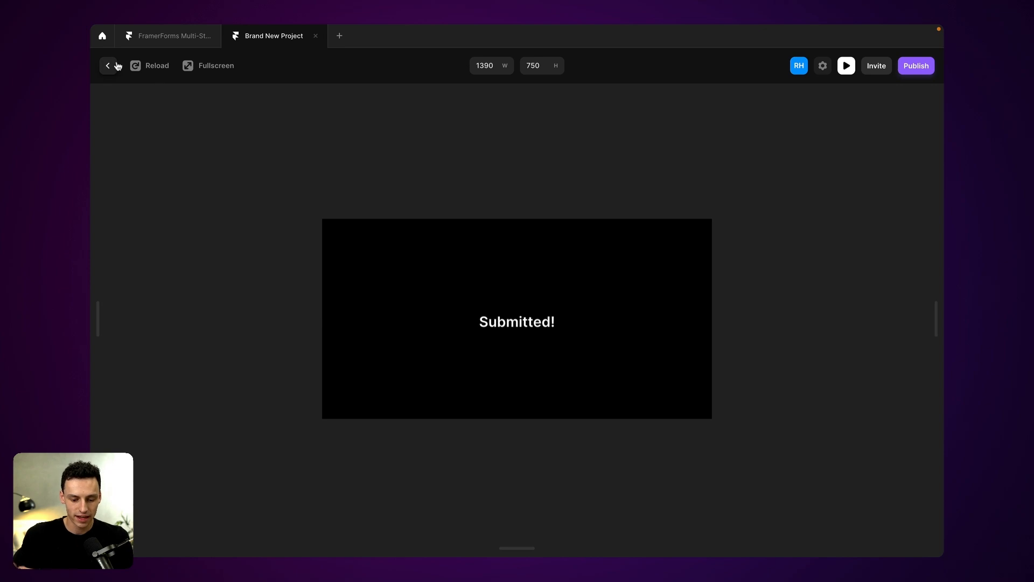
{"action": "mouse_move", "coordinate": [184, 143]}
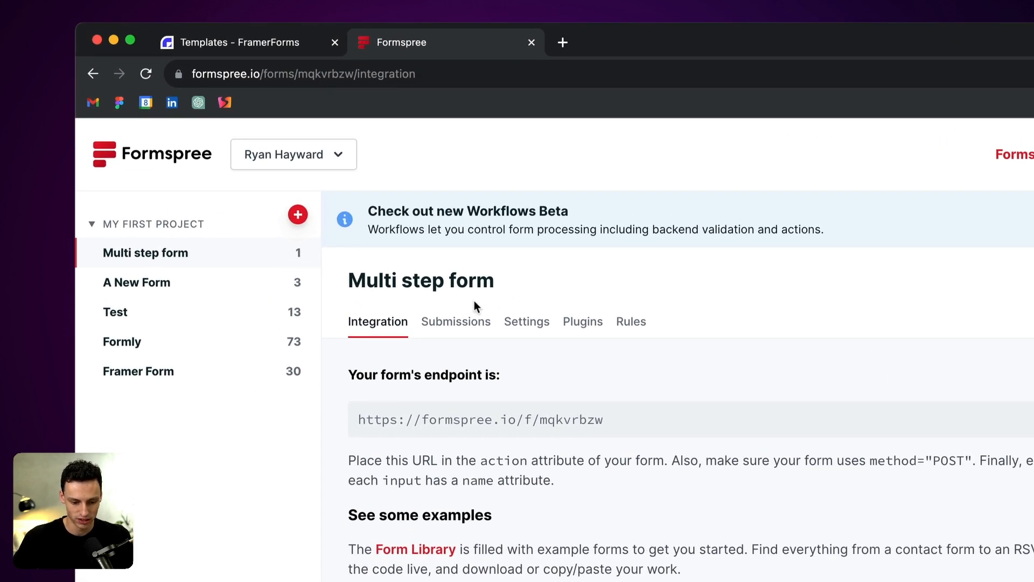
- View the Multi step form's Submissions tab showing the Hello world test entry
{"action": "left_click", "coordinate": [455, 321]}
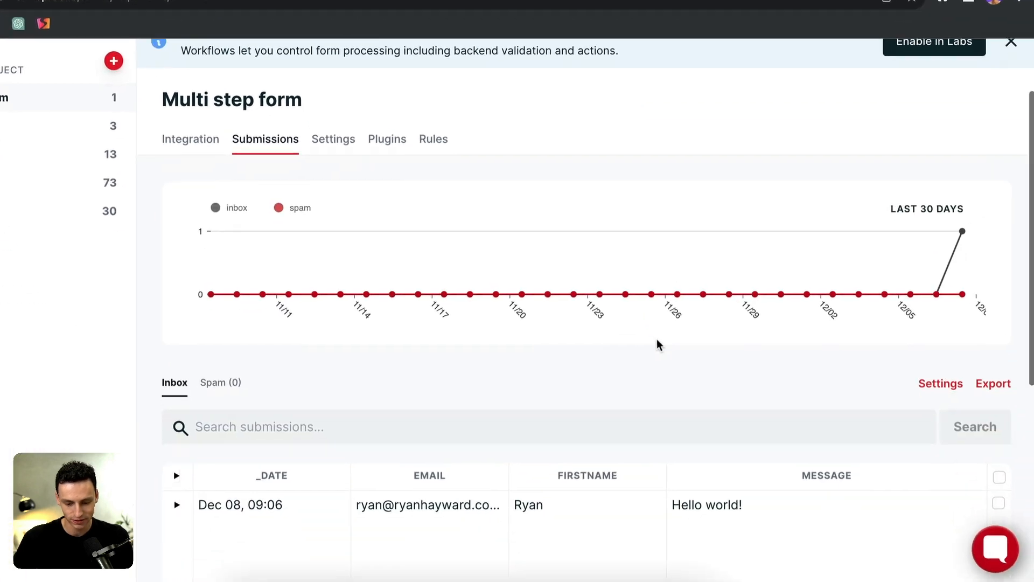
{"action": "scroll", "scroll_direction": "down", "scroll_amount": 3}
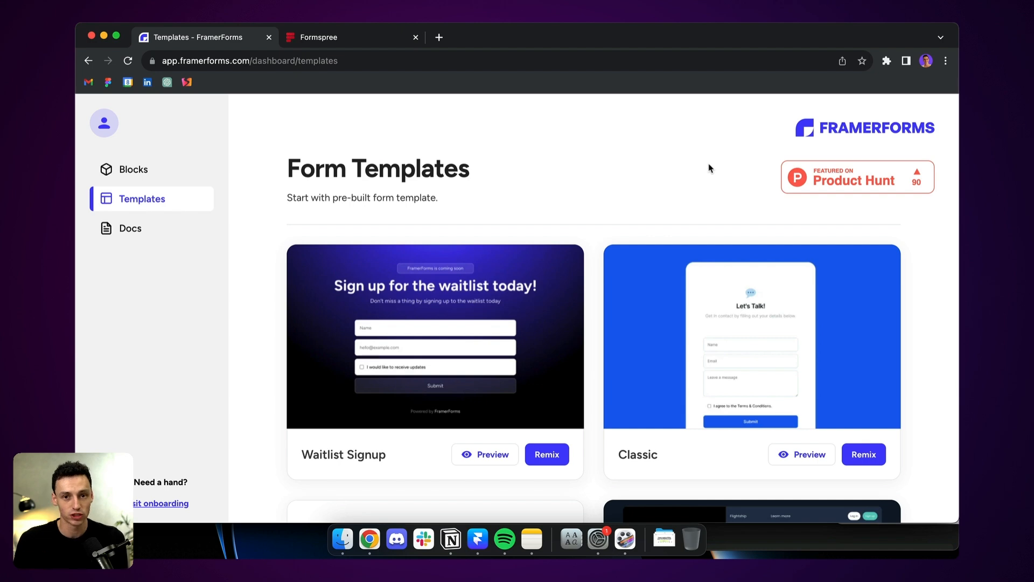
- Scroll the FramerForms templates gallery down to the Multi-Step Form template
{"action": "scroll", "scroll_direction": "down", "scroll_amount": 3}
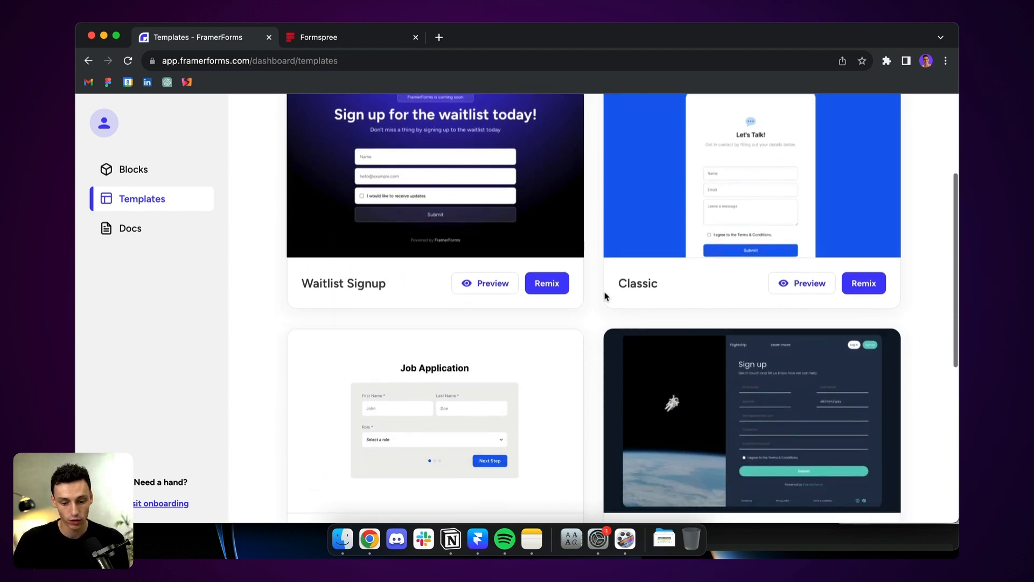
{"action": "scroll", "scroll_direction": "down", "scroll_amount": 3}
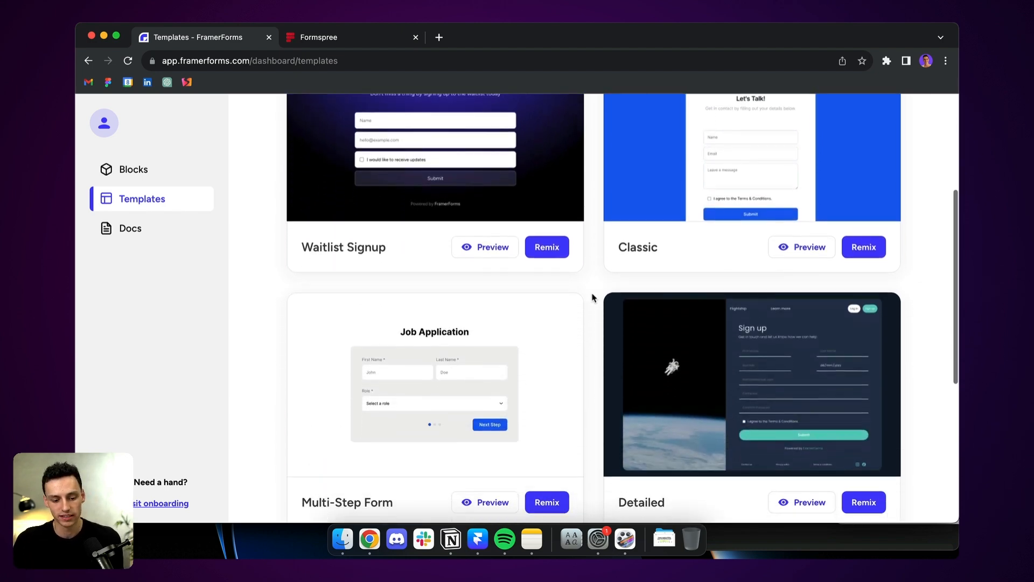
{"action": "scroll", "scroll_direction": "down", "scroll_amount": 3}
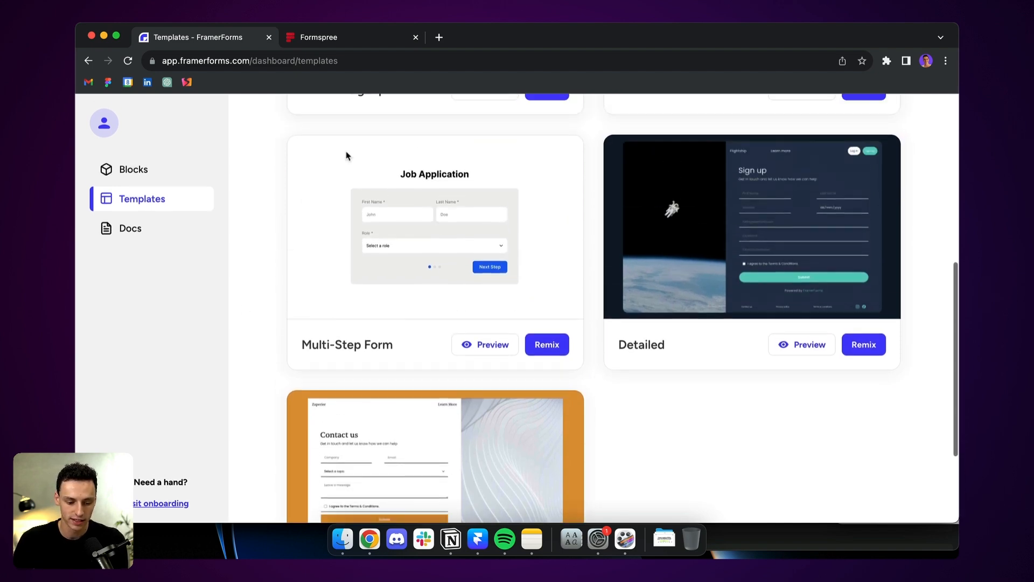
{"action": "mouse_move", "coordinate": [619, 376]}
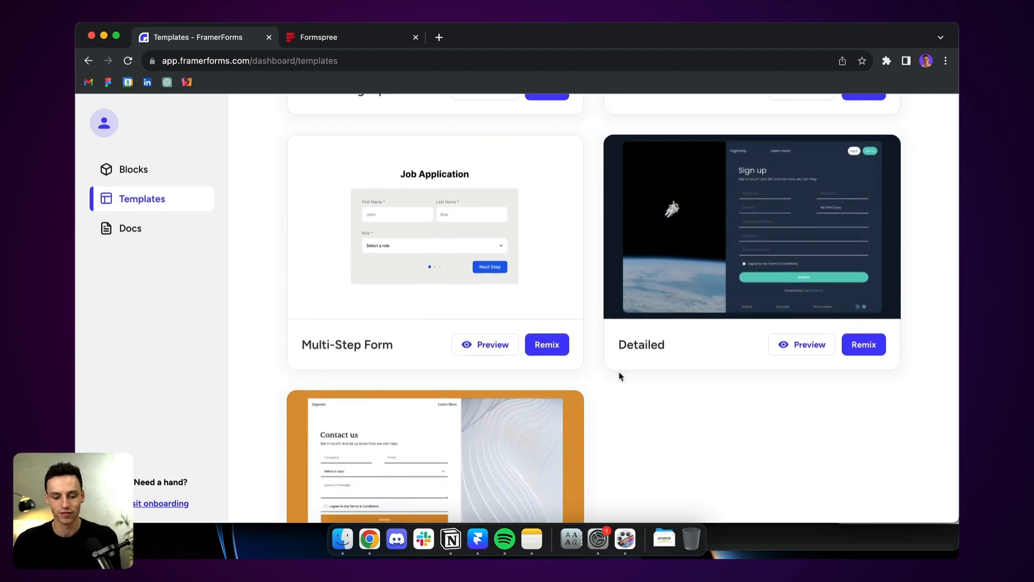
{"action": "mouse_move", "coordinate": [592, 389]}
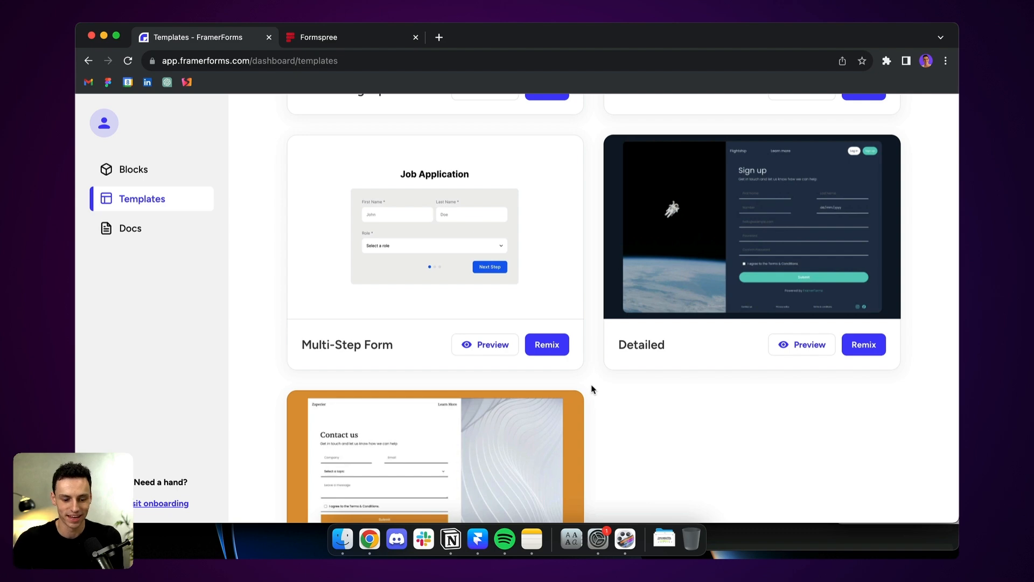
{"action": "mouse_move", "coordinate": [535, 276]}
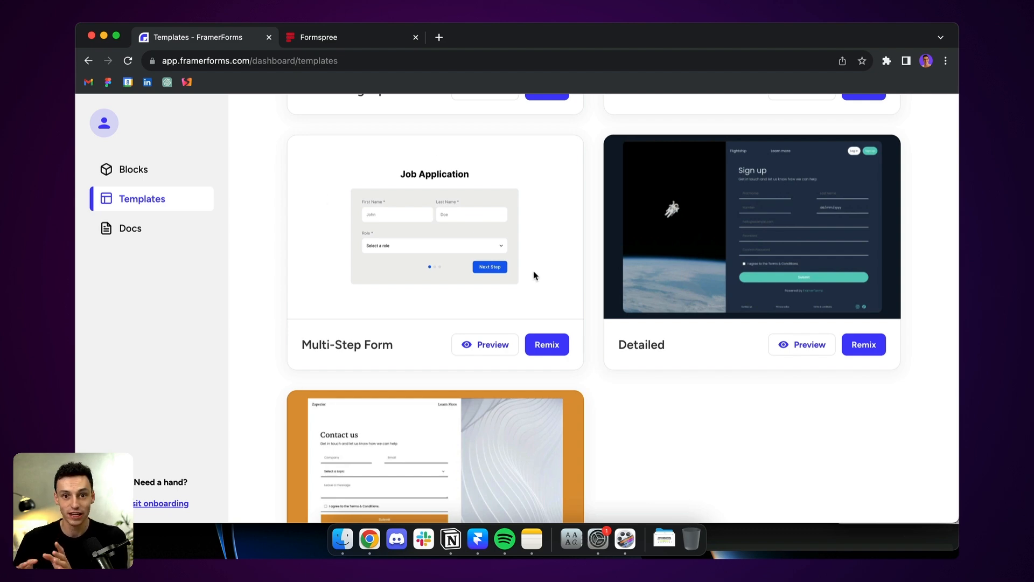